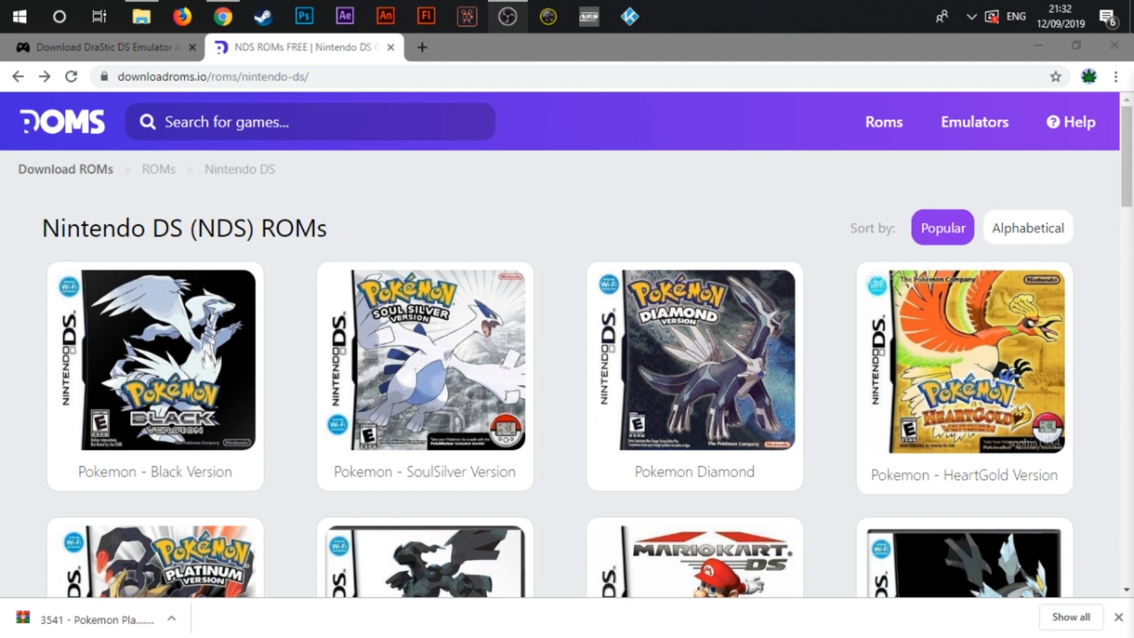
mouse_move(76, 48)
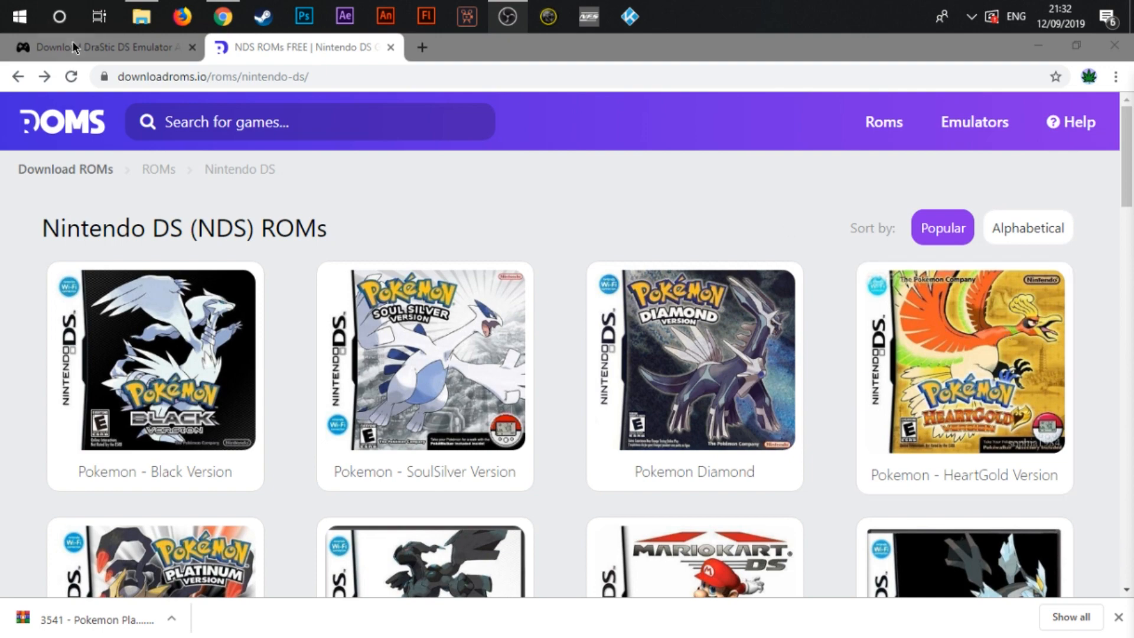
- Switch back to the DraStic DS Emulator page and scroll to its old-version r2.5.0.3a section
left_click(101, 47)
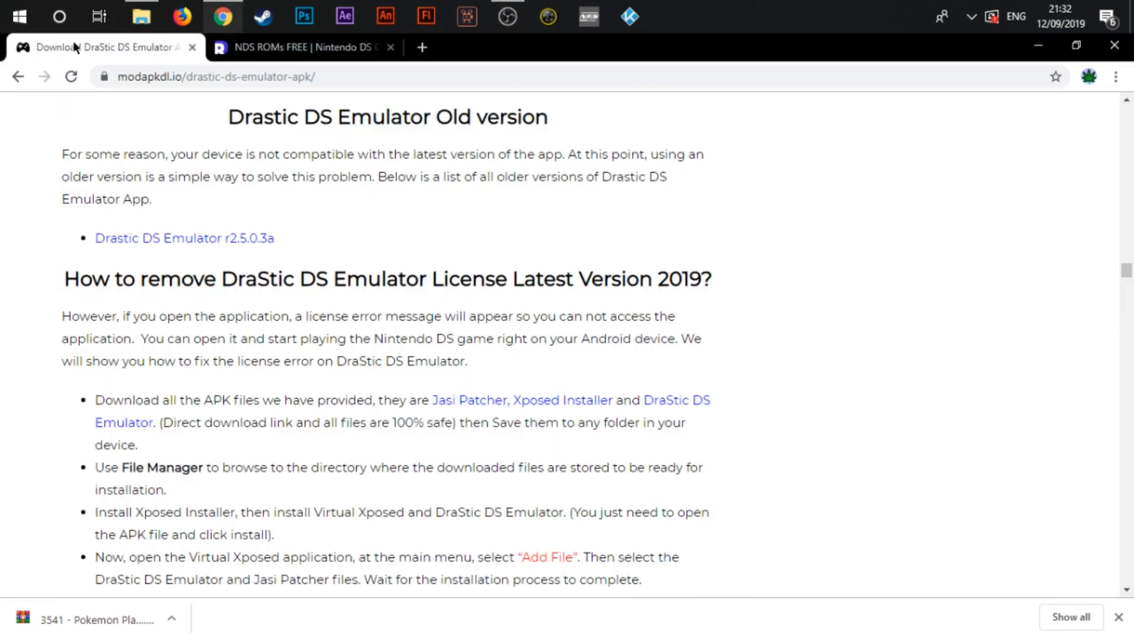
mouse_move(72, 97)
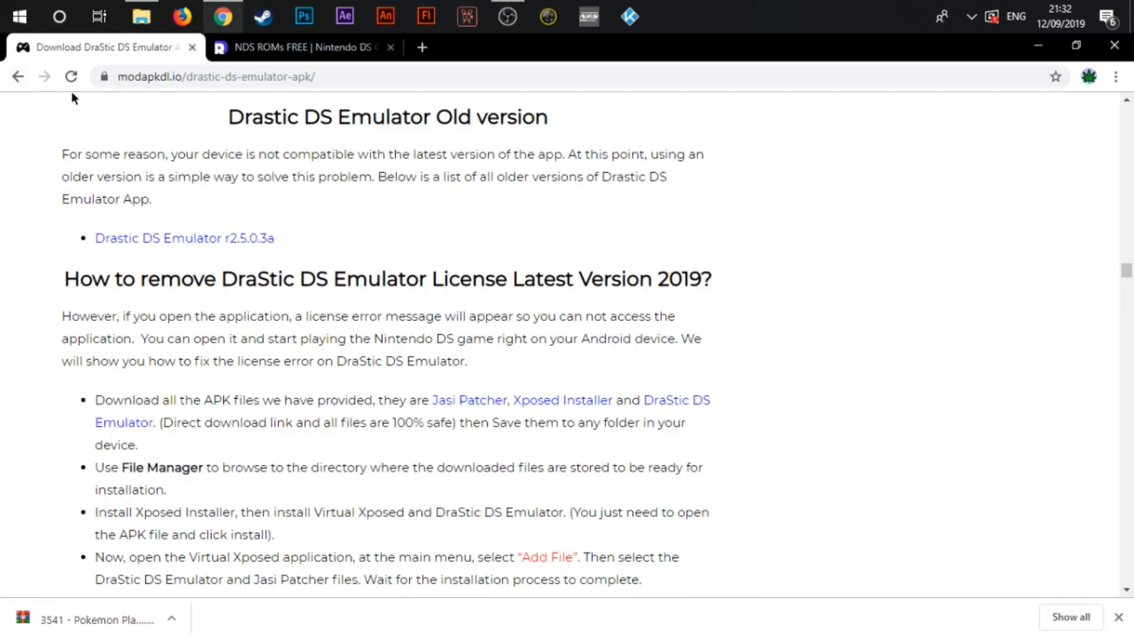
mouse_move(113, 86)
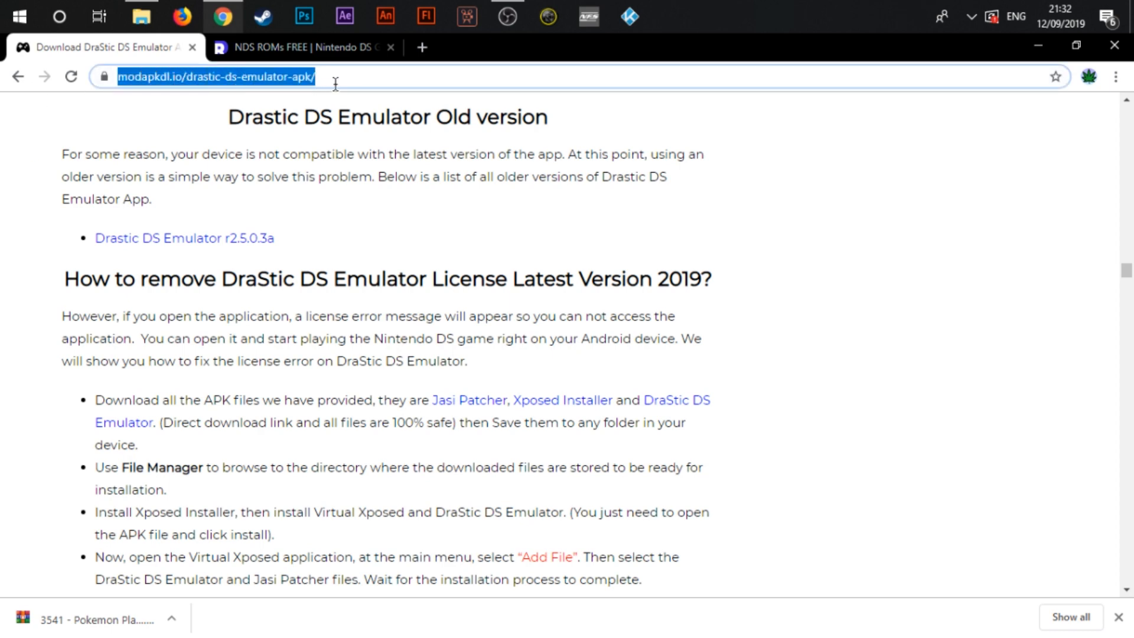
scroll("down", 3)
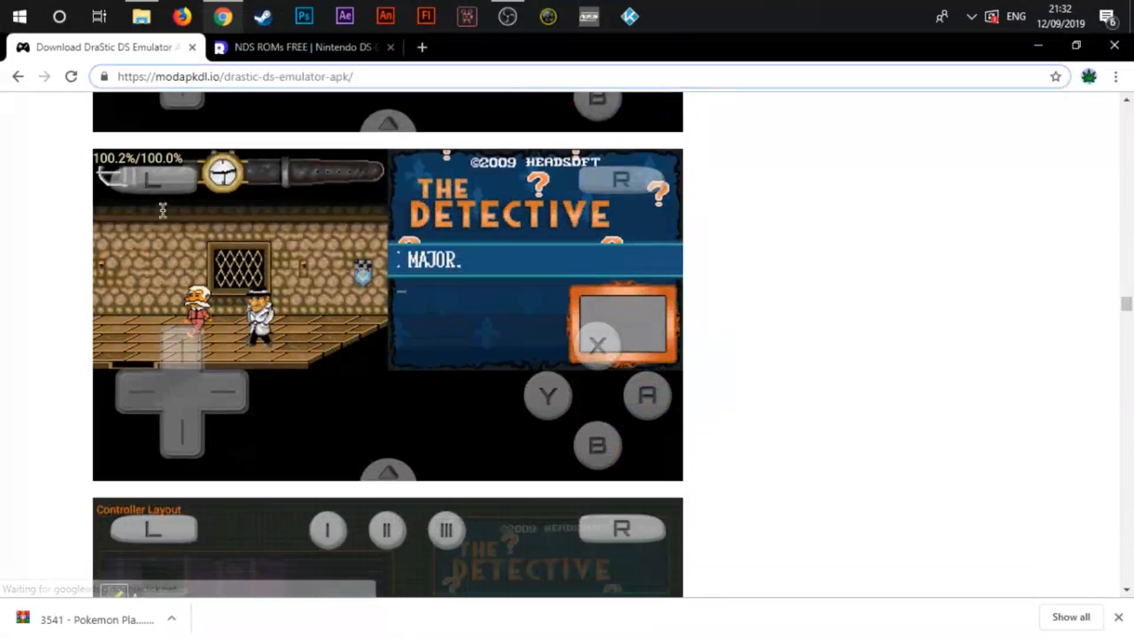
scroll("down", 3)
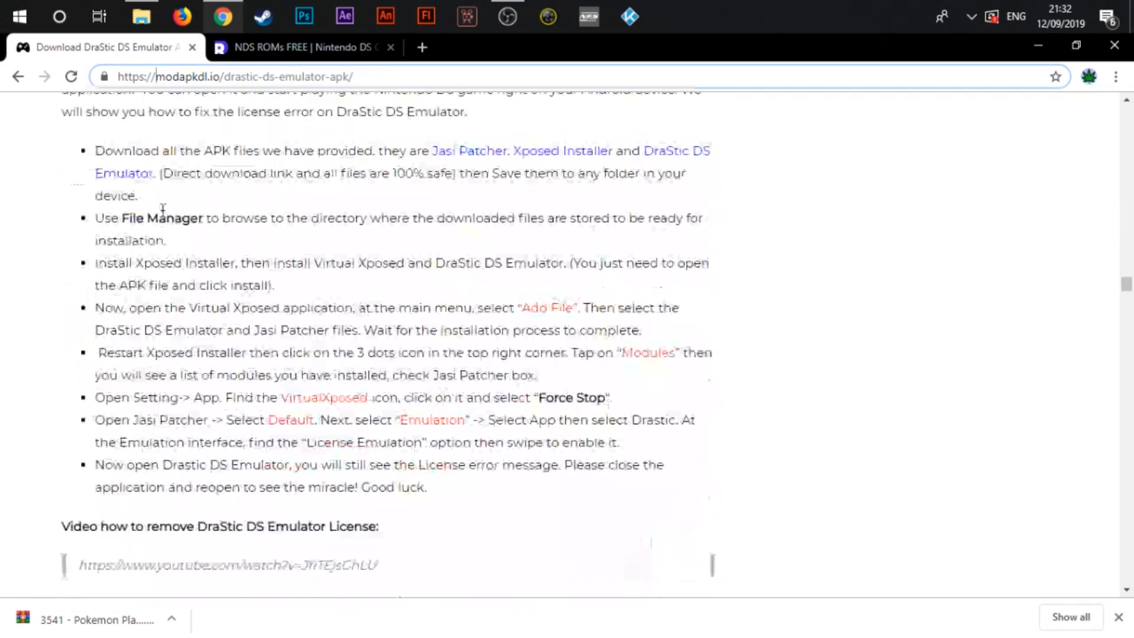
scroll("up", 3)
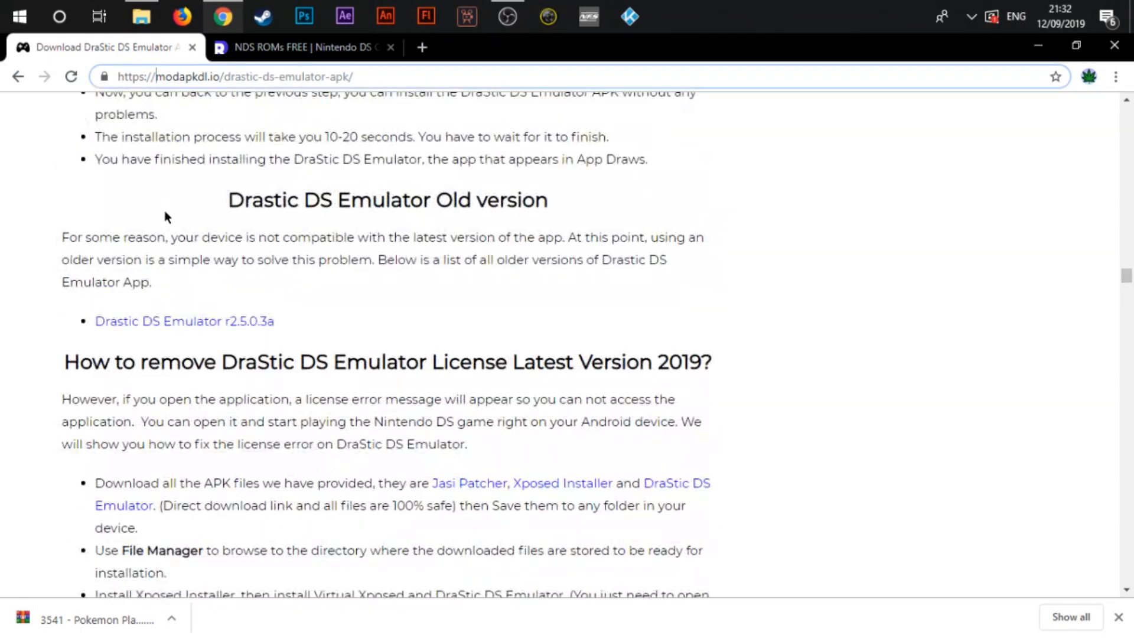
scroll("up", 3)
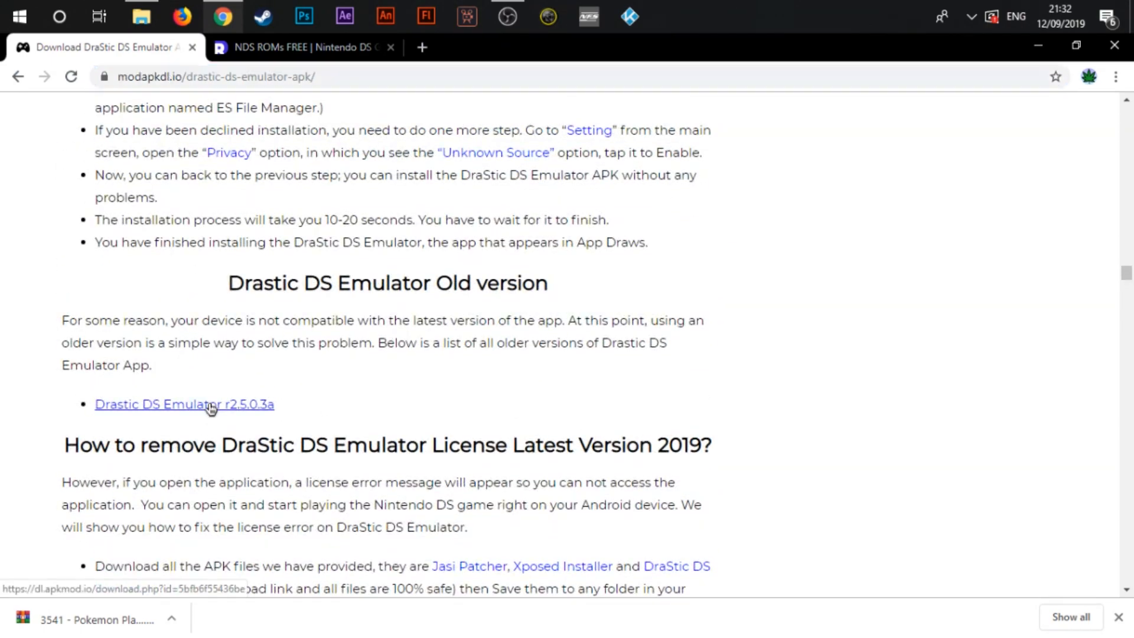
- Download the DraStic r2.5.0.3a APK, then bring up File Explorer
left_click(184, 404)
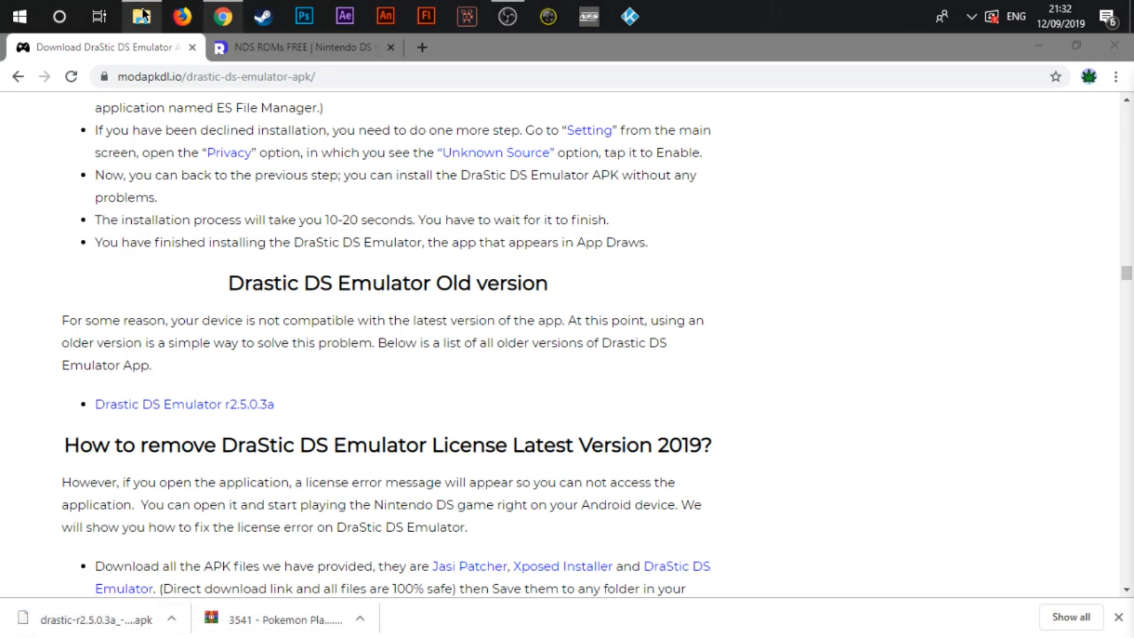
left_click(141, 16)
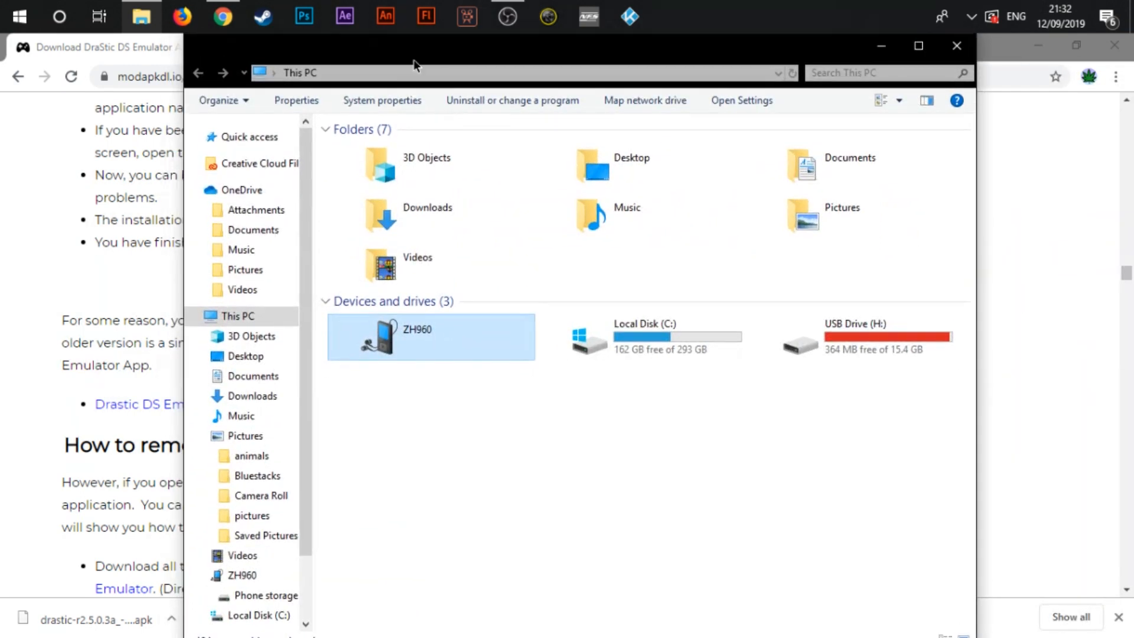
mouse_move(426, 338)
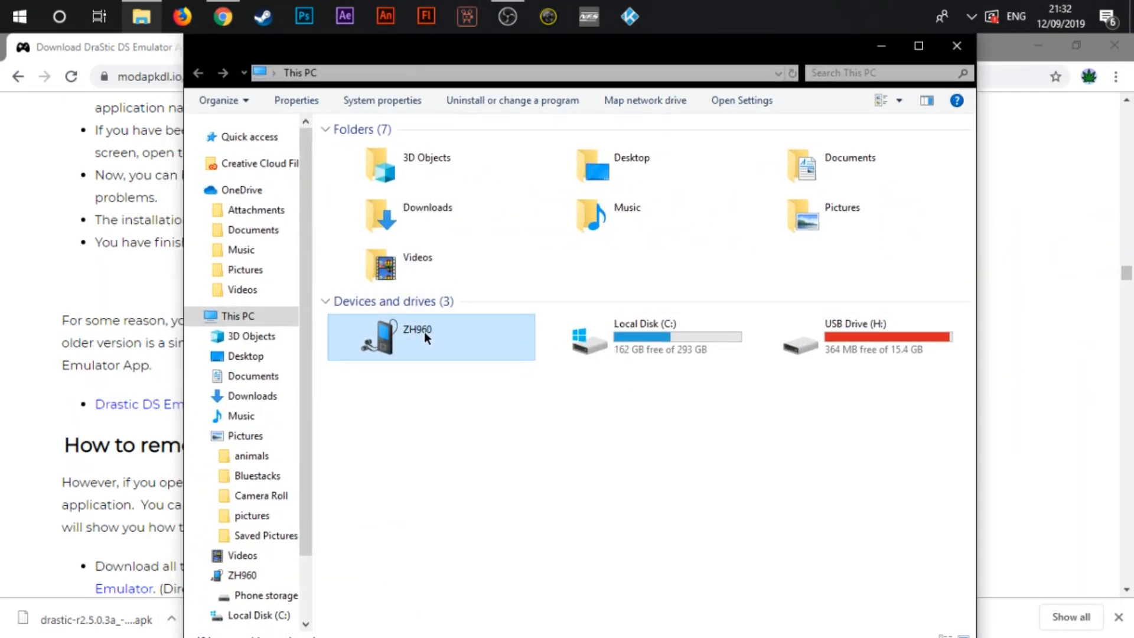
- Browse ZH960 > Phone storage > Download and select the drastic r2.5.0.3a APK
double_click(431, 336)
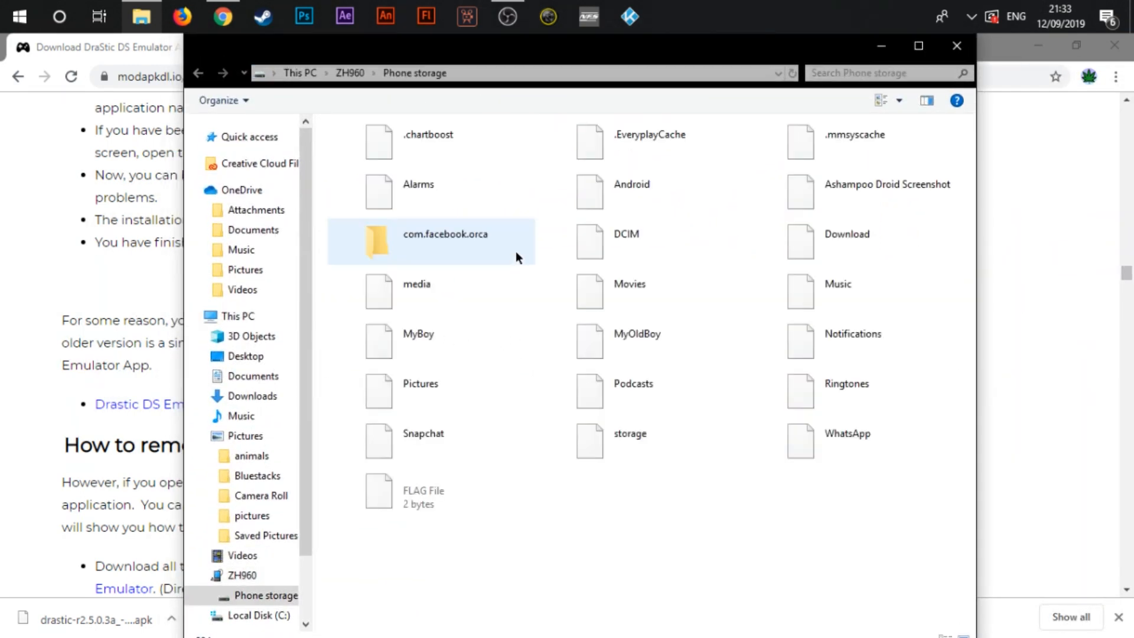
left_click(631, 383)
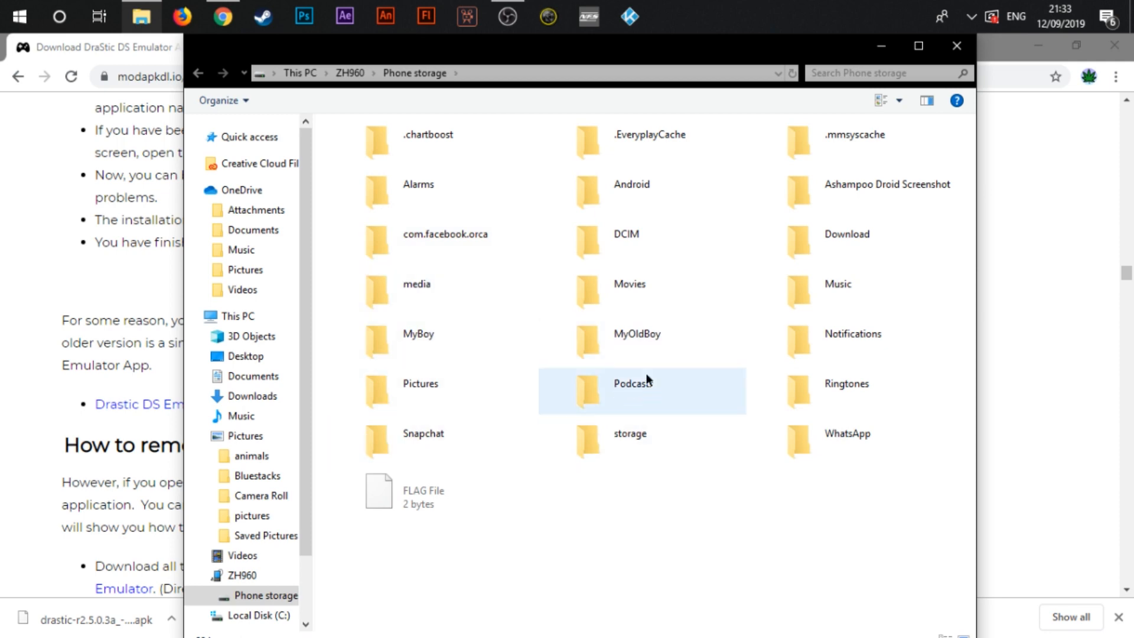
double_click(845, 241)
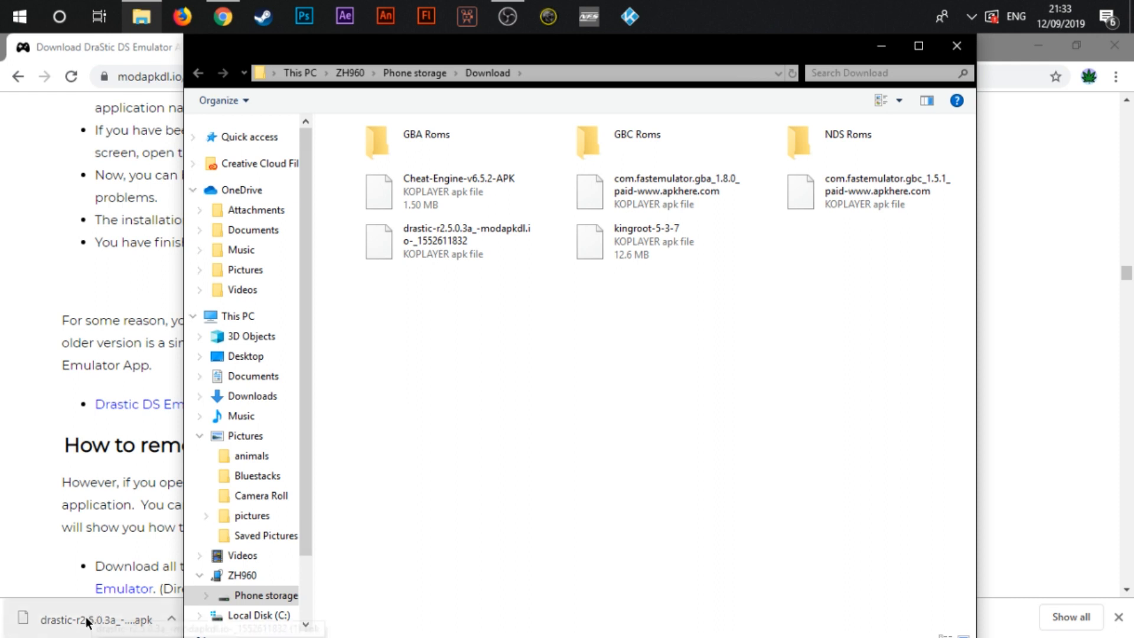
mouse_move(101, 619)
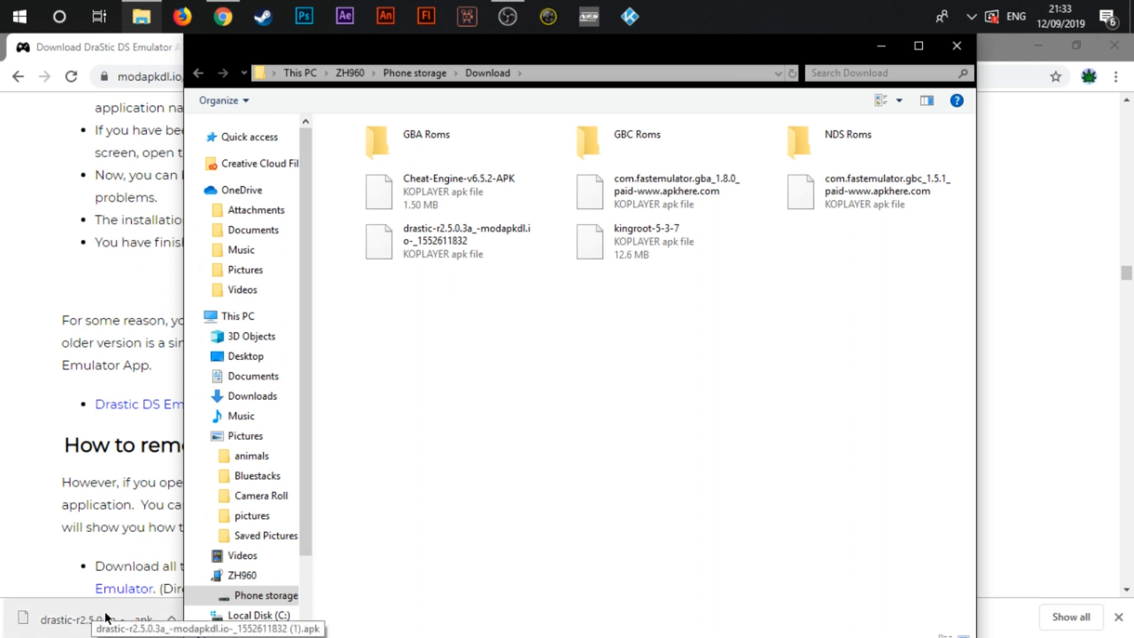
mouse_move(93, 616)
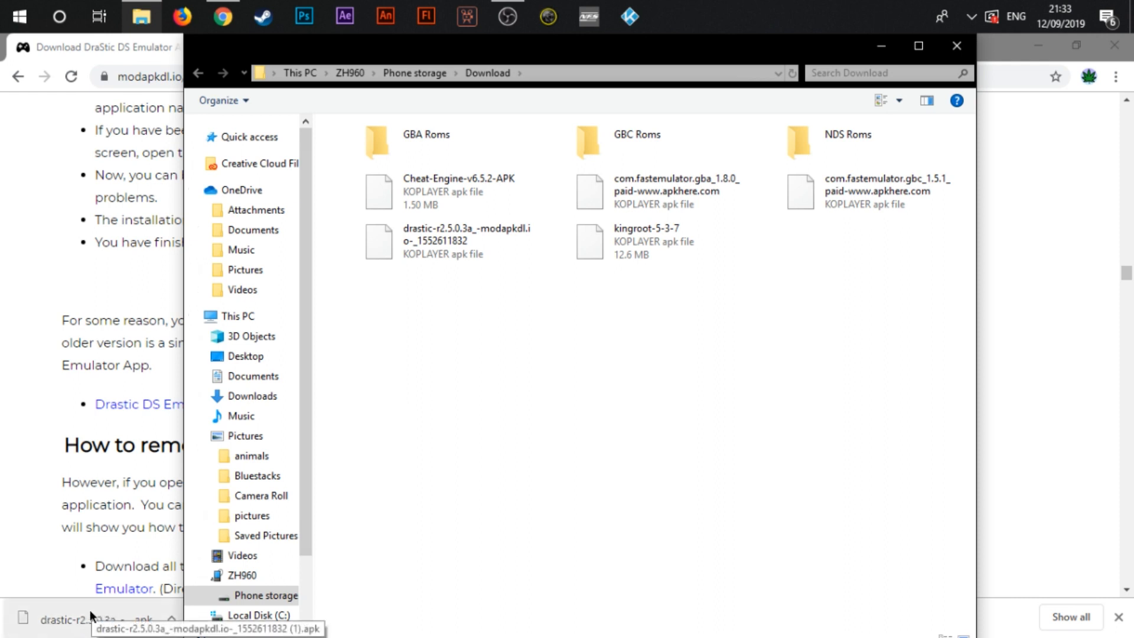
left_click(448, 241)
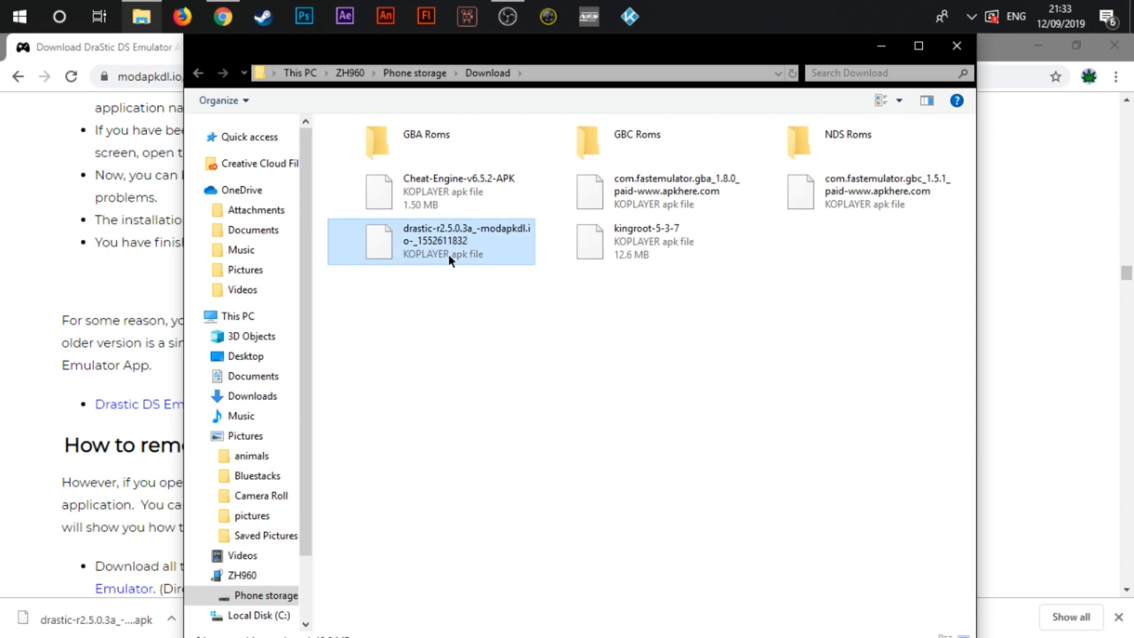
mouse_move(956, 46)
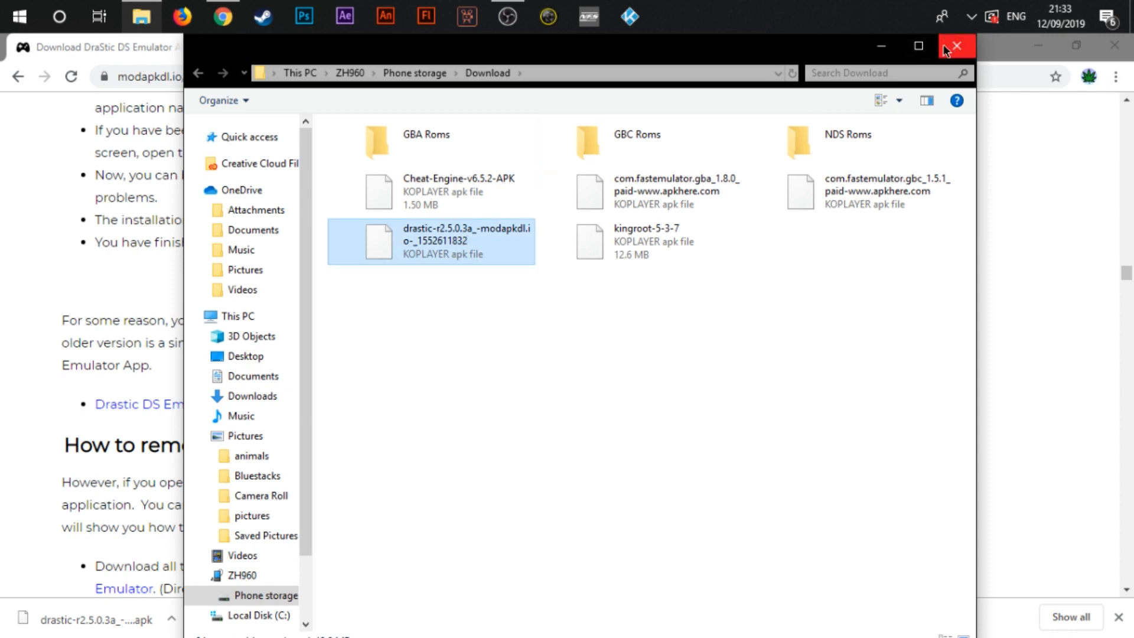
mouse_move(957, 45)
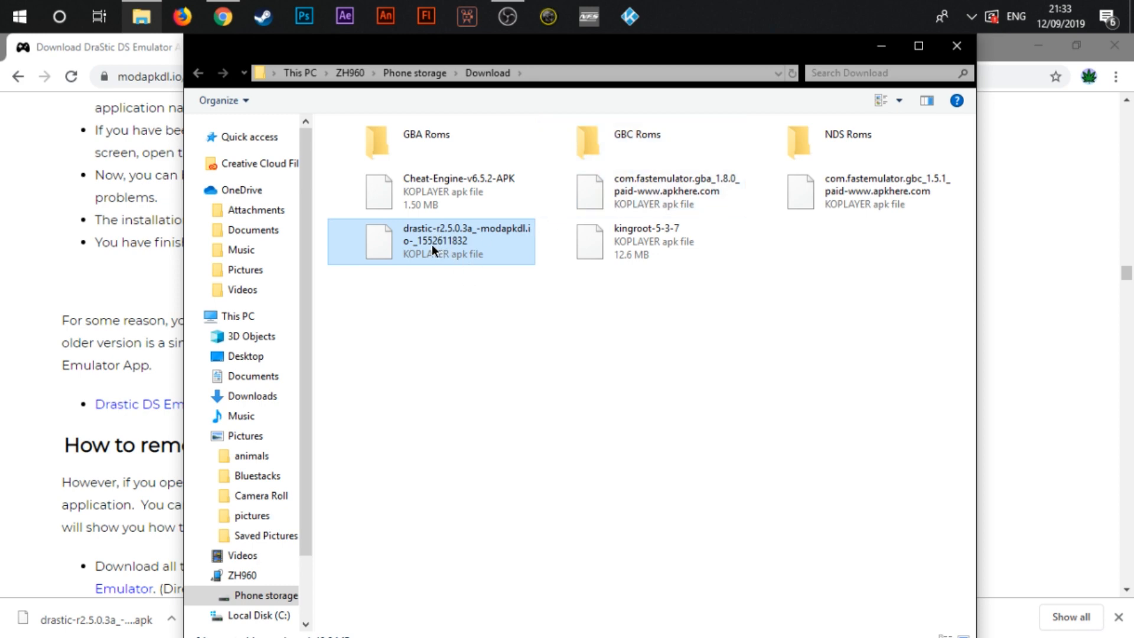
mouse_move(460, 245)
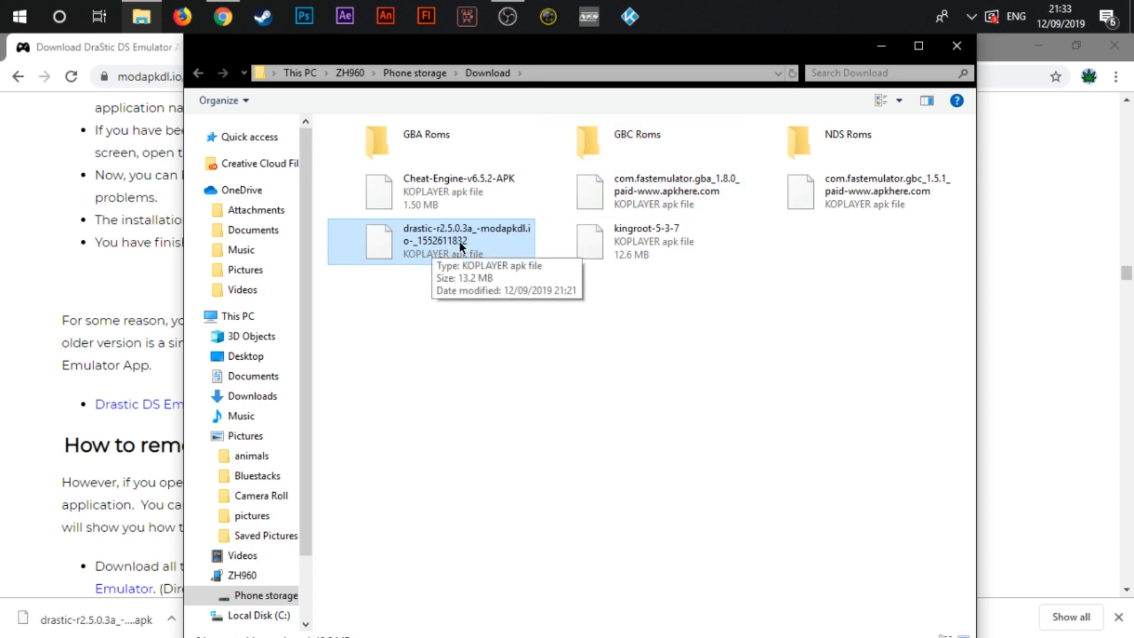
mouse_move(467, 241)
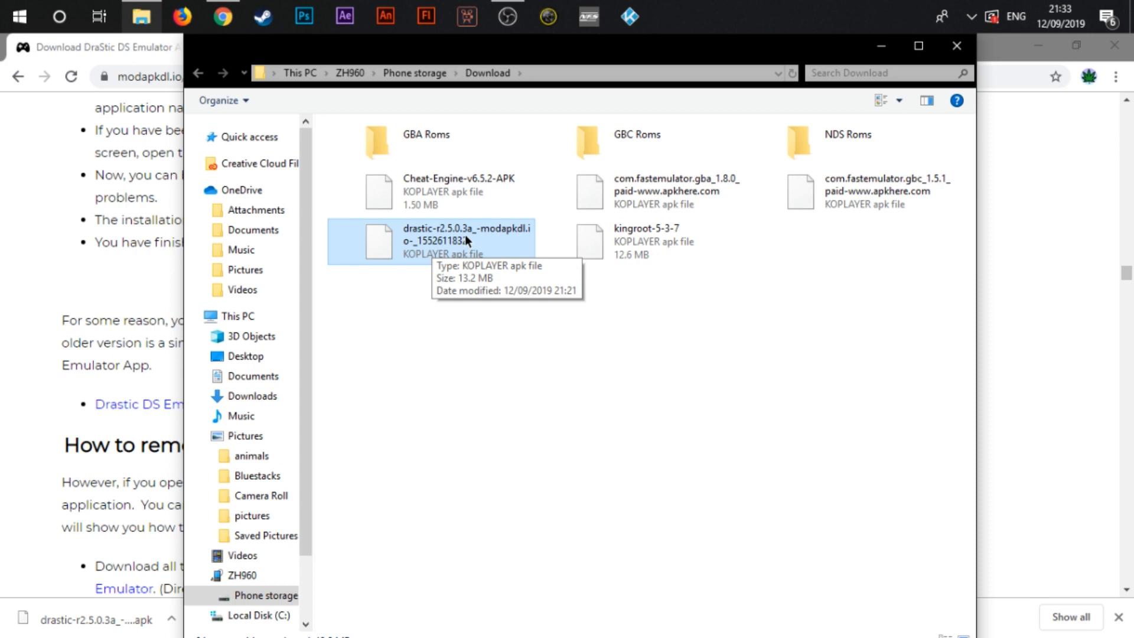
mouse_move(485, 249)
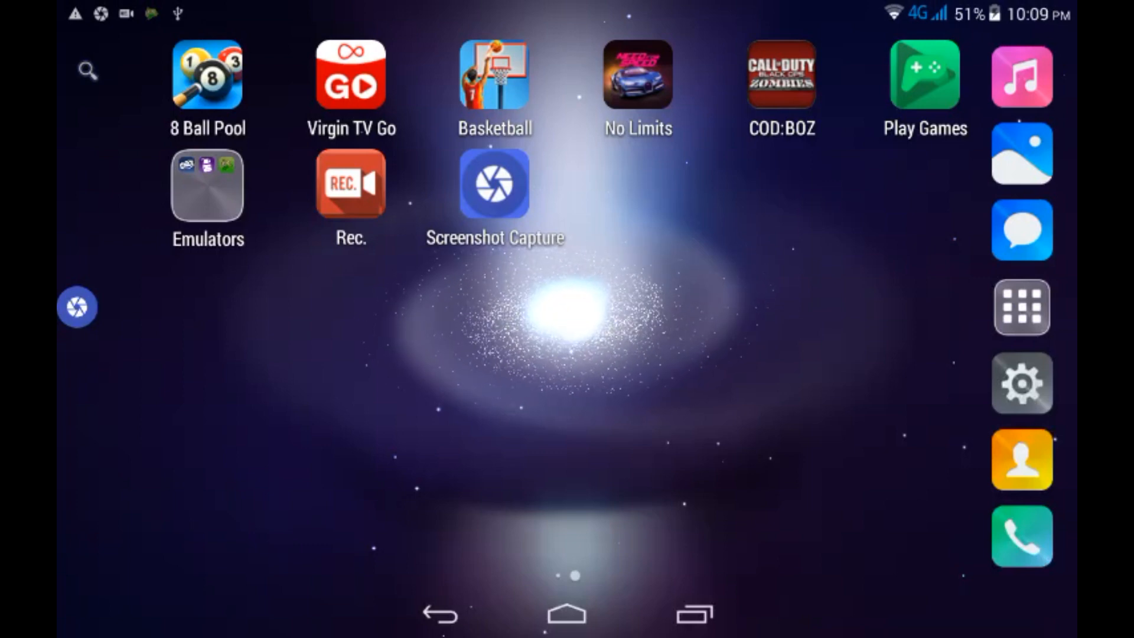
- Launch EZ File Explorer from the tablet's app drawer
left_click(1021, 306)
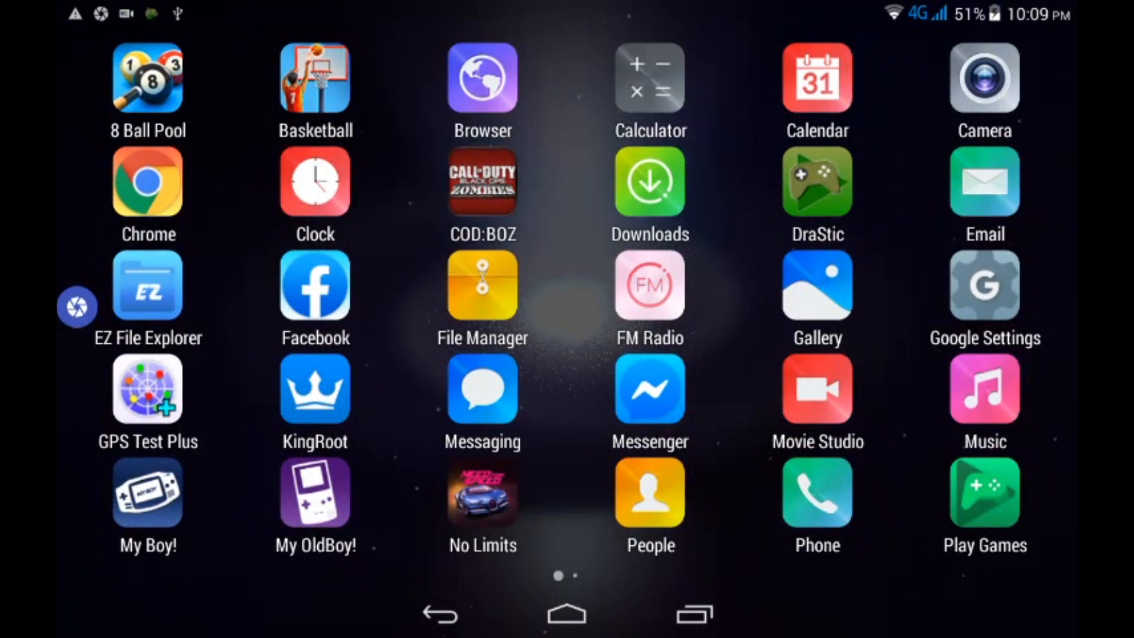
left_click(147, 284)
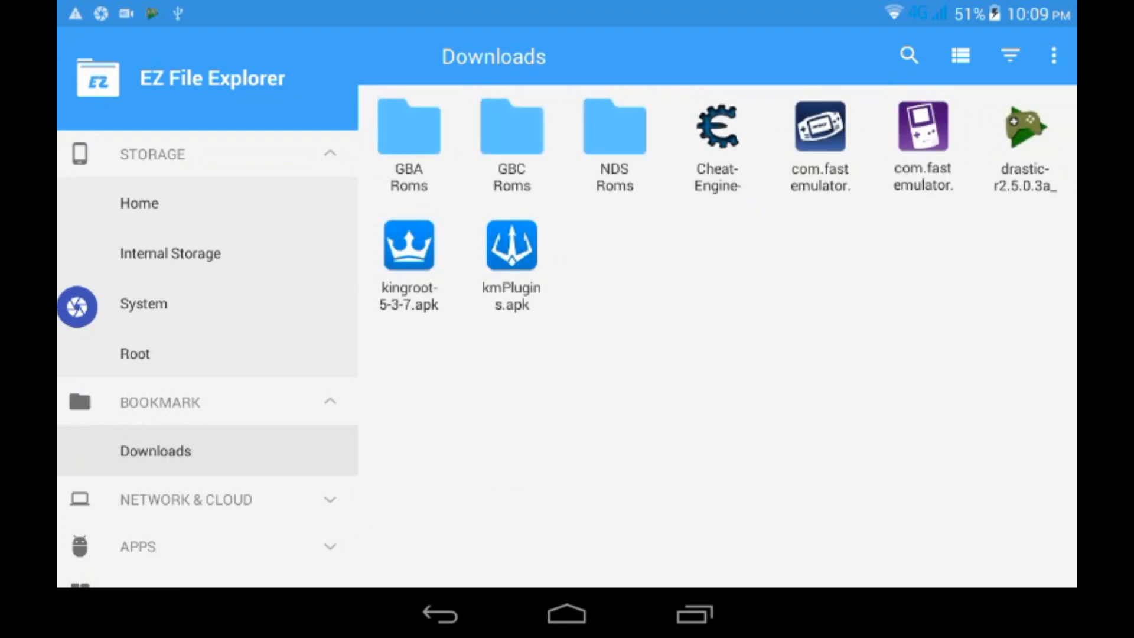
- Install the drastic r2.5.0.3a APK from Downloads and return to the home screen
left_click(1022, 128)
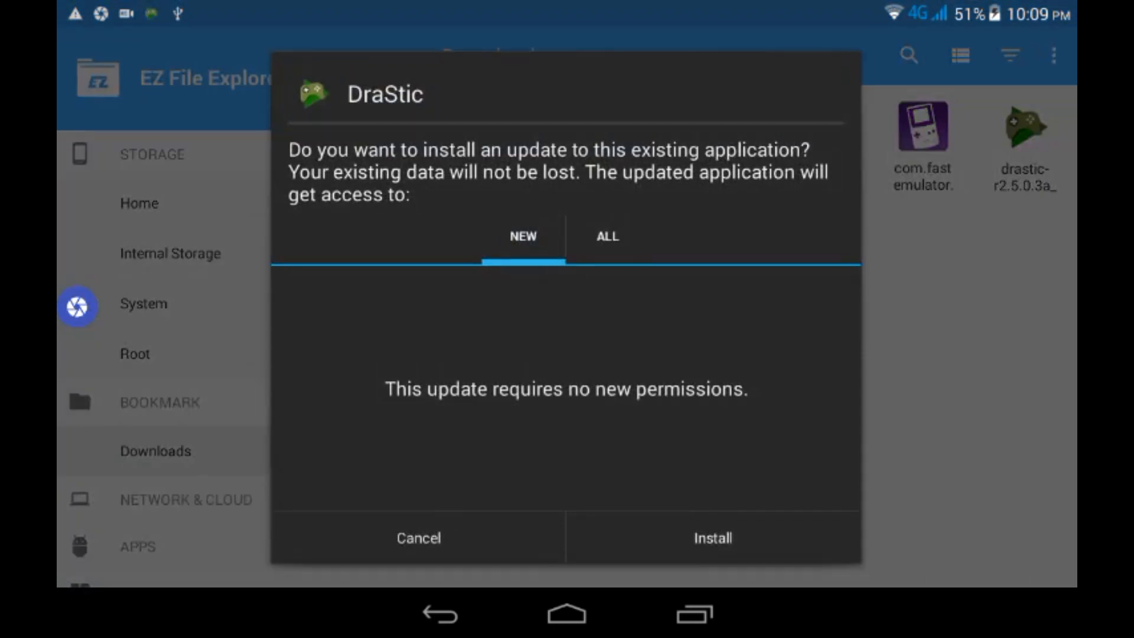
left_click(418, 537)
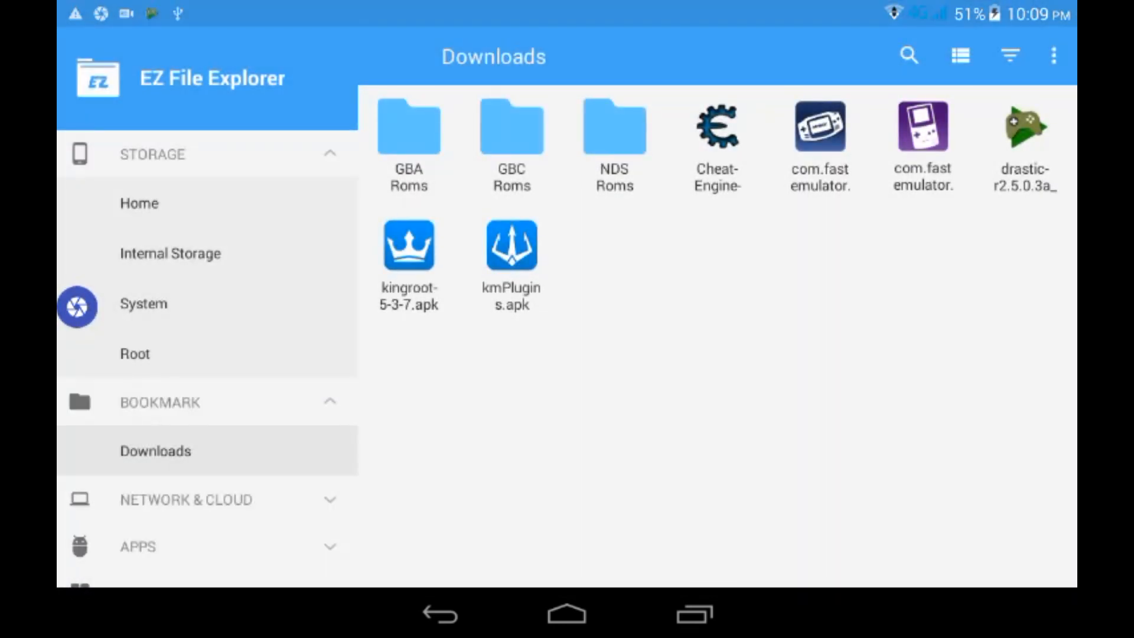
left_click(567, 614)
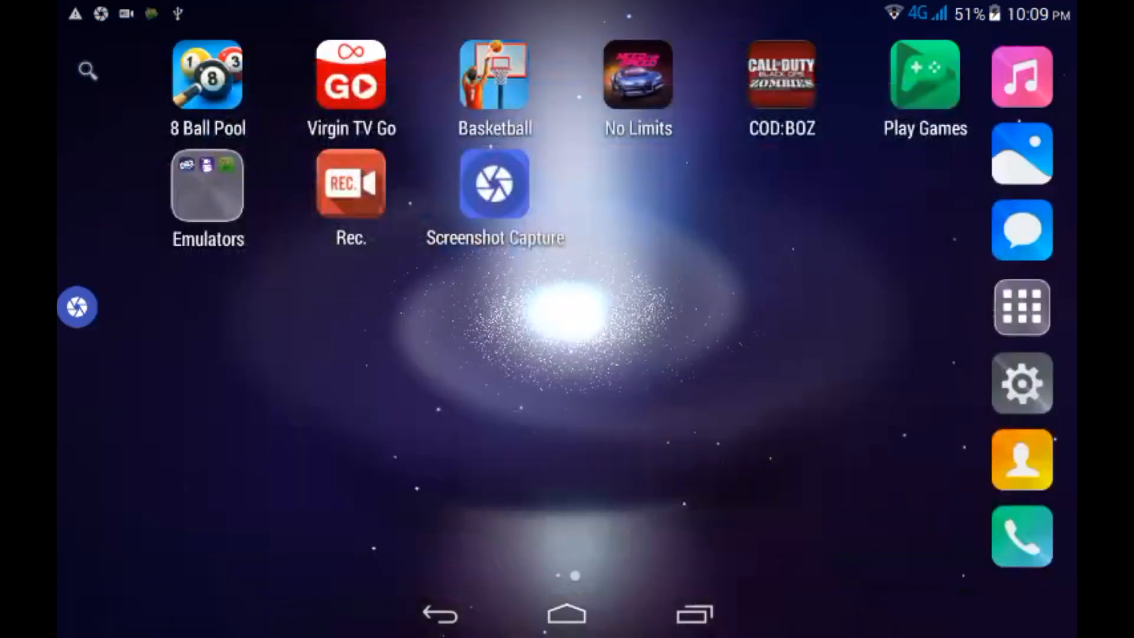
- Tap the Emulators group on the home screen before the recording returns to Chrome
left_click(207, 184)
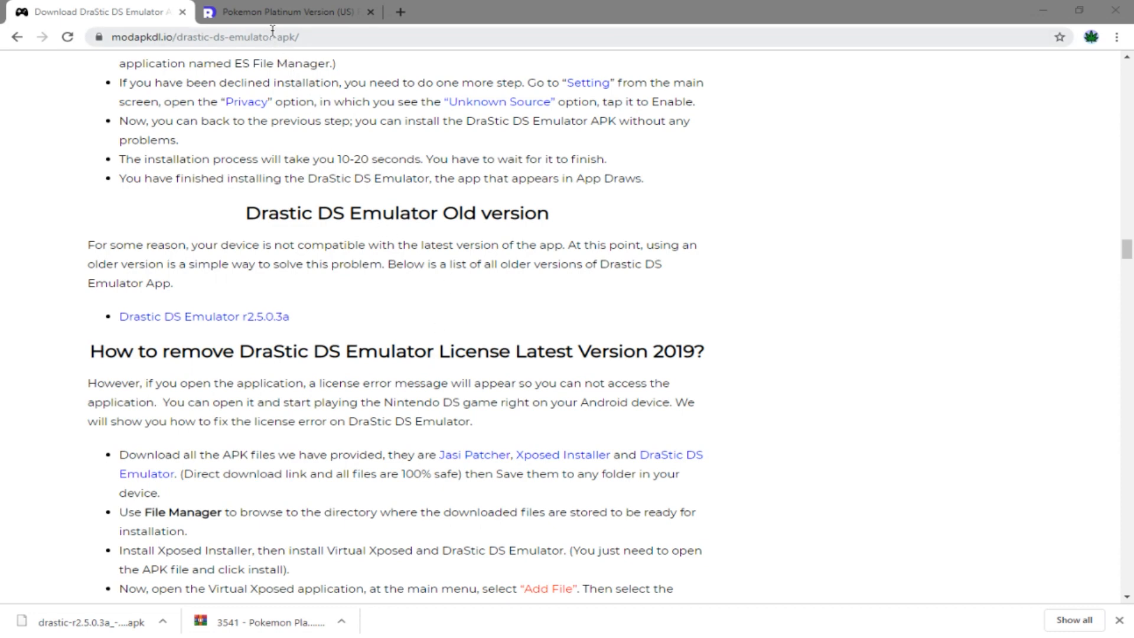
- Go back to the Nintendo DS ROMs list and reopen the Pokemon Platinum Version (US) page
left_click(282, 12)
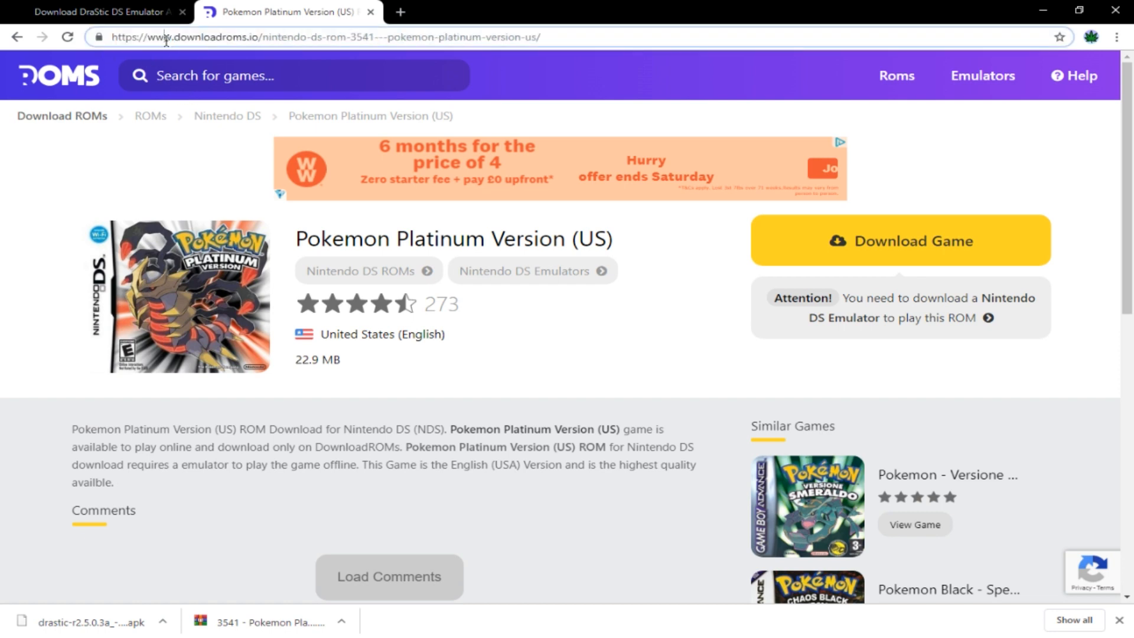
mouse_move(67, 165)
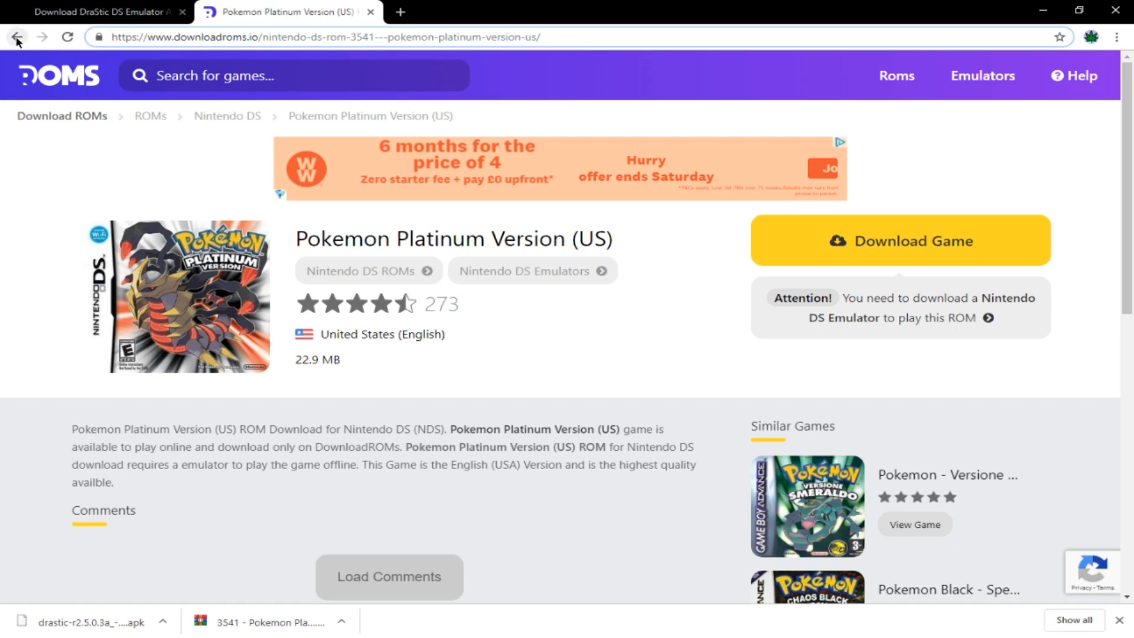
left_click(16, 36)
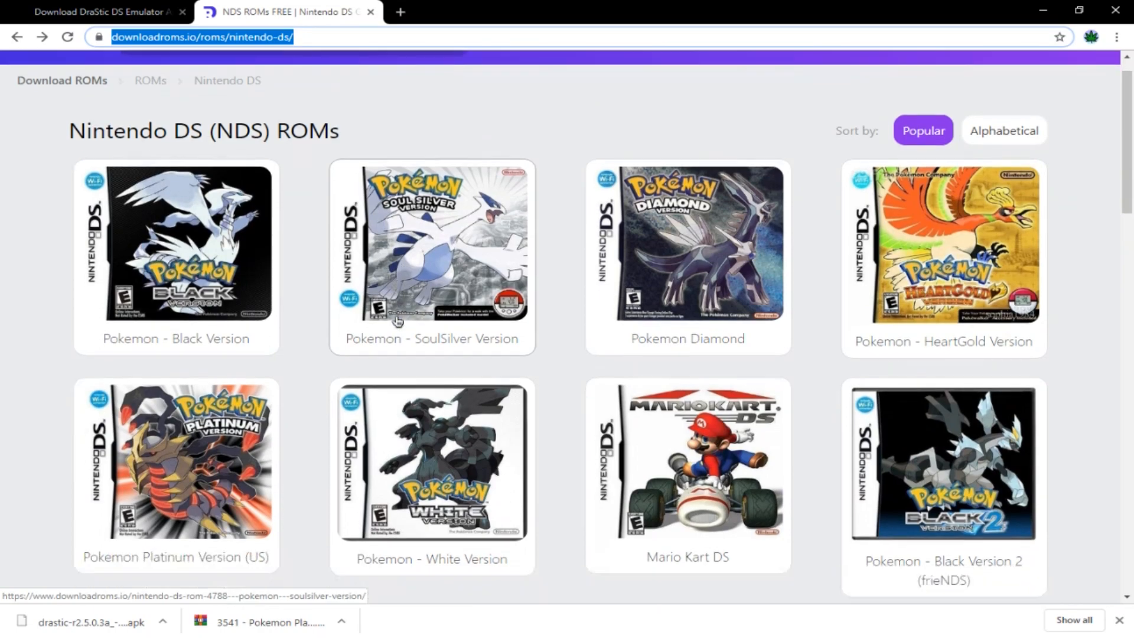
scroll("down", 3)
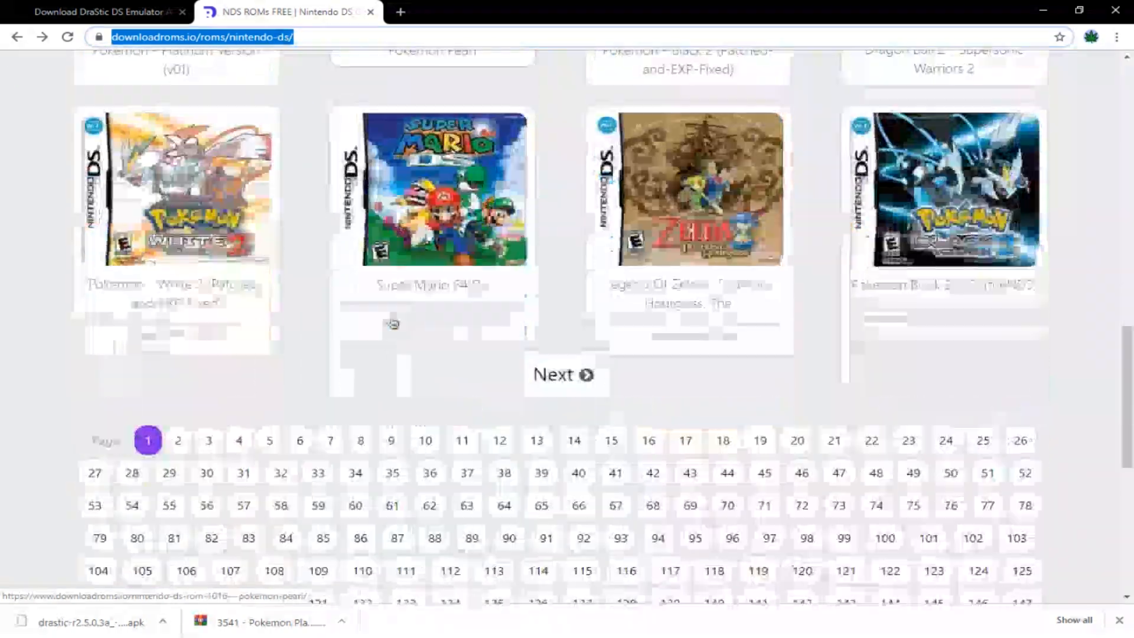
scroll("up", 3)
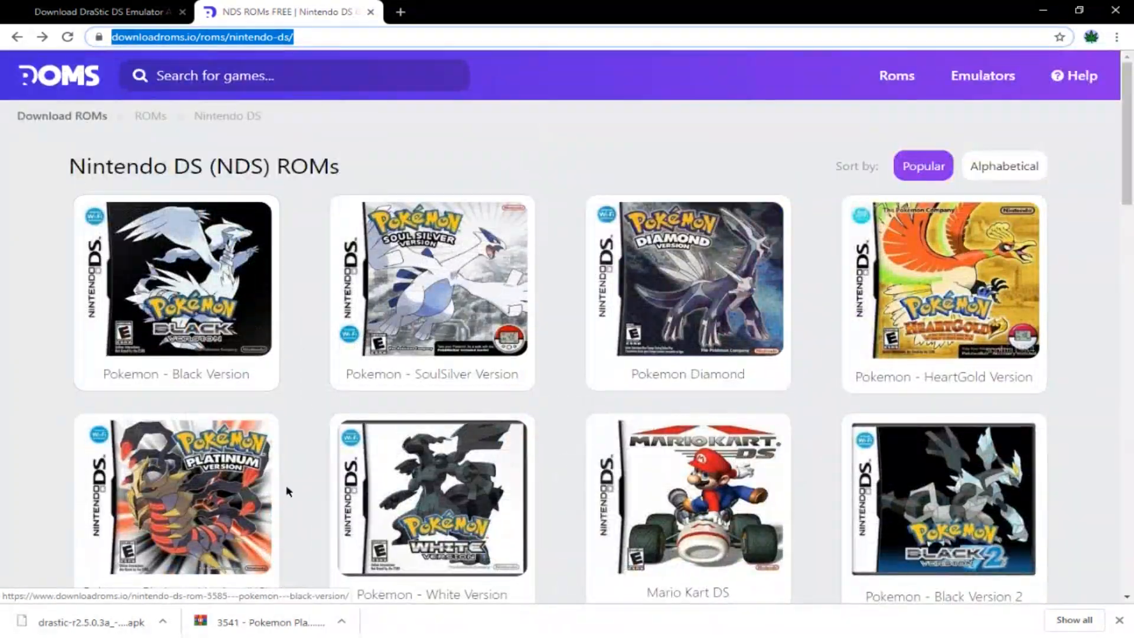
left_click(175, 492)
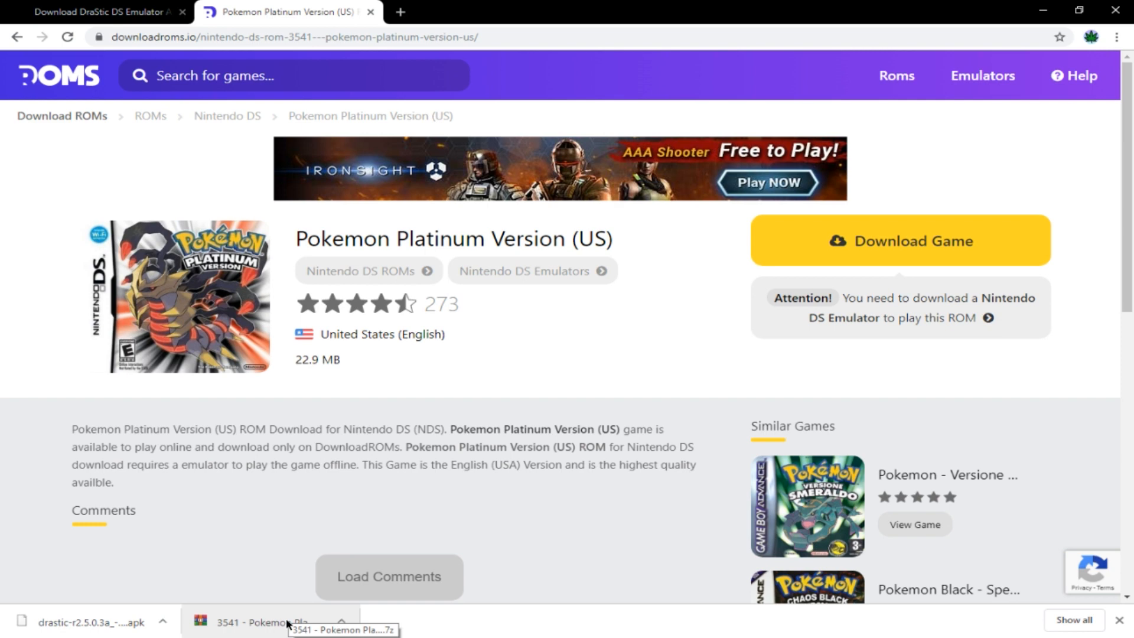
- Open the downloaded Pokemon Platinum 7z archive in WinRAR to see its NDS file
left_click(267, 621)
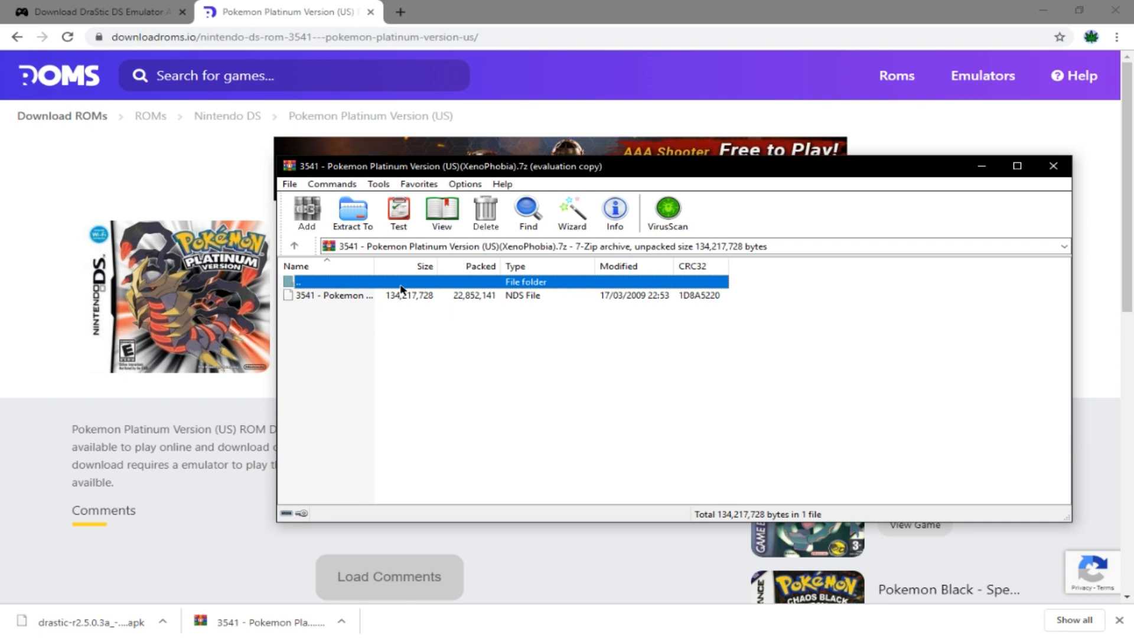
mouse_move(980, 166)
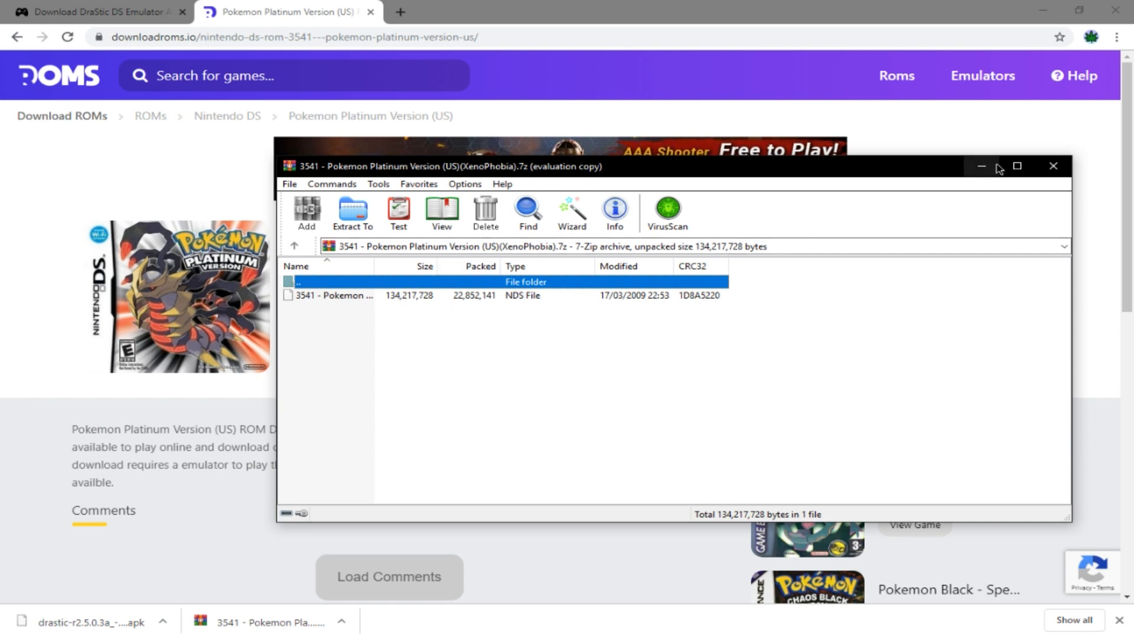
mouse_move(1053, 166)
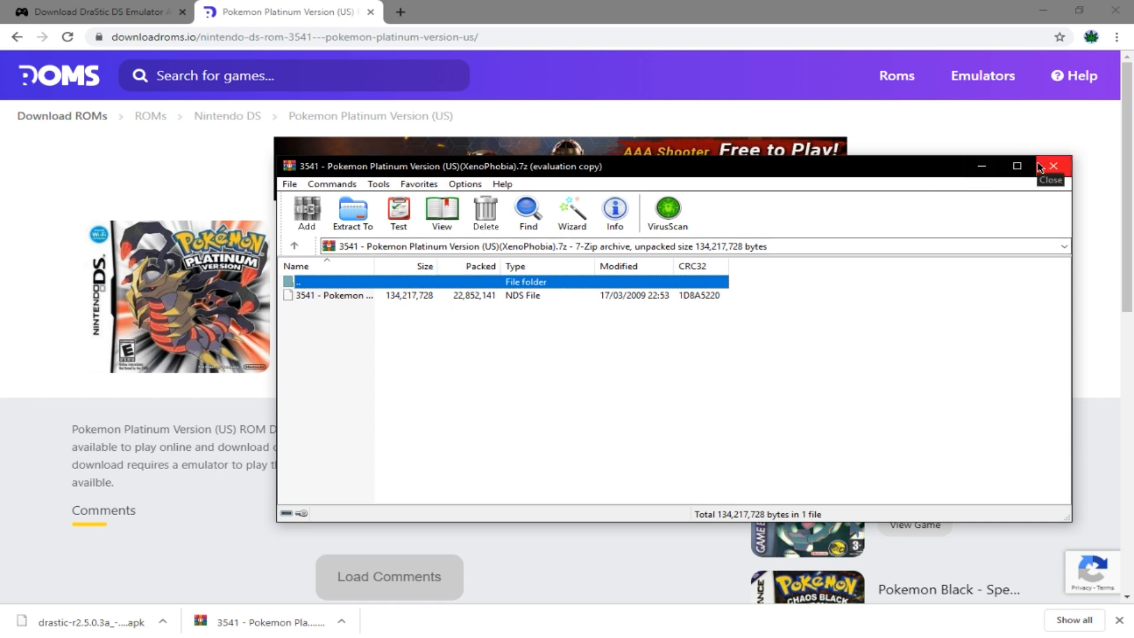
mouse_move(1014, 166)
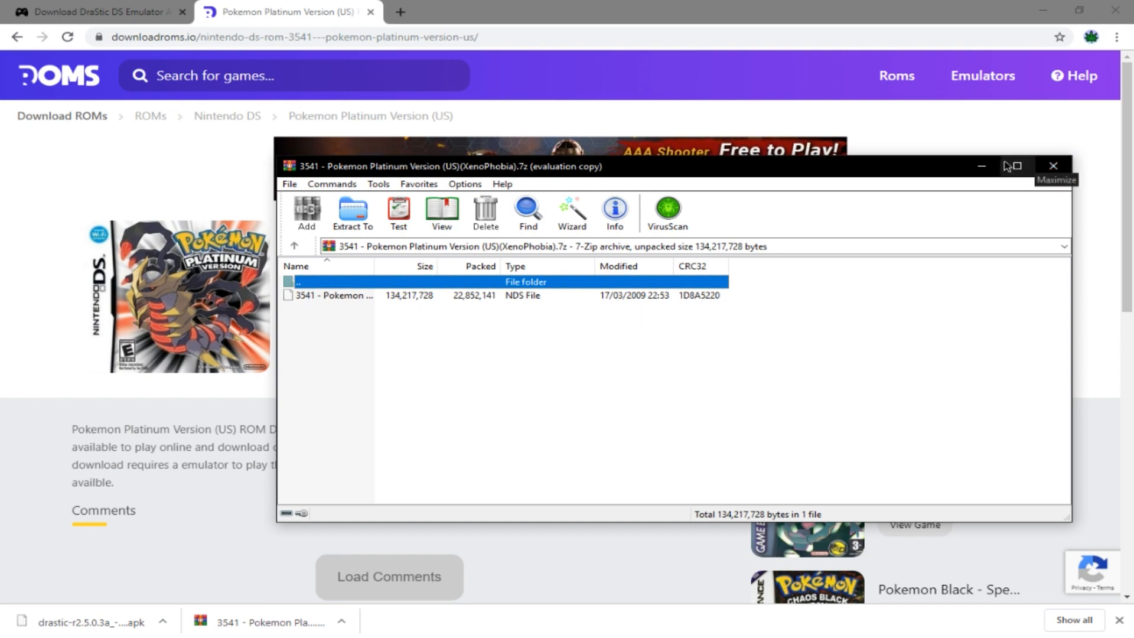
mouse_move(1042, 167)
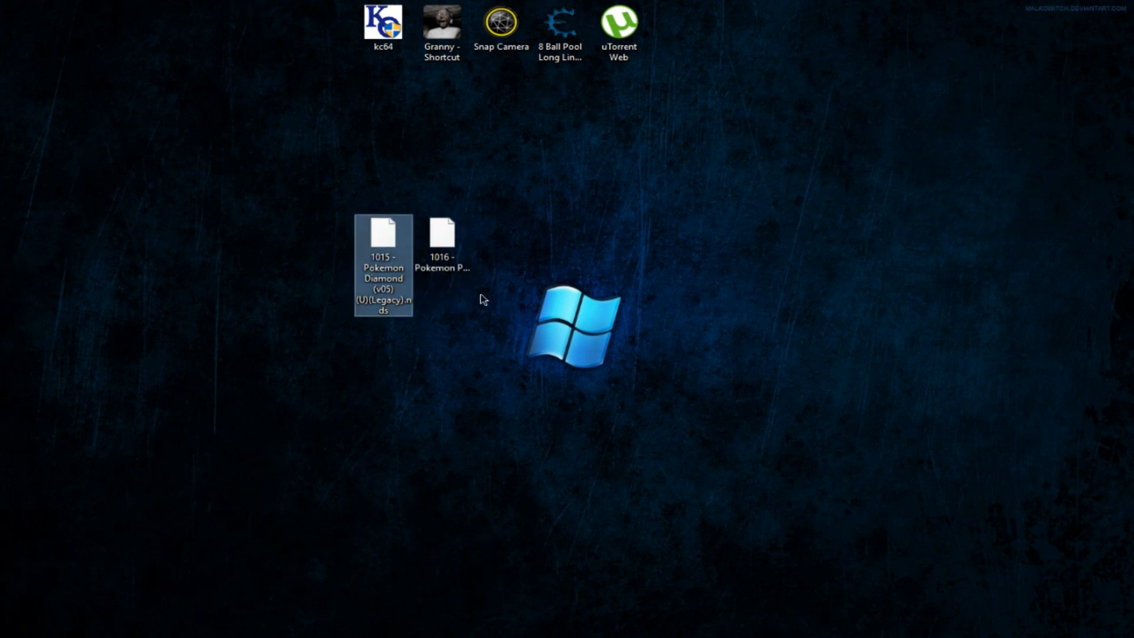
- Navigate to ZH960 > Phone storage > Download where the NDS Roms folder sits
left_click(483, 299)
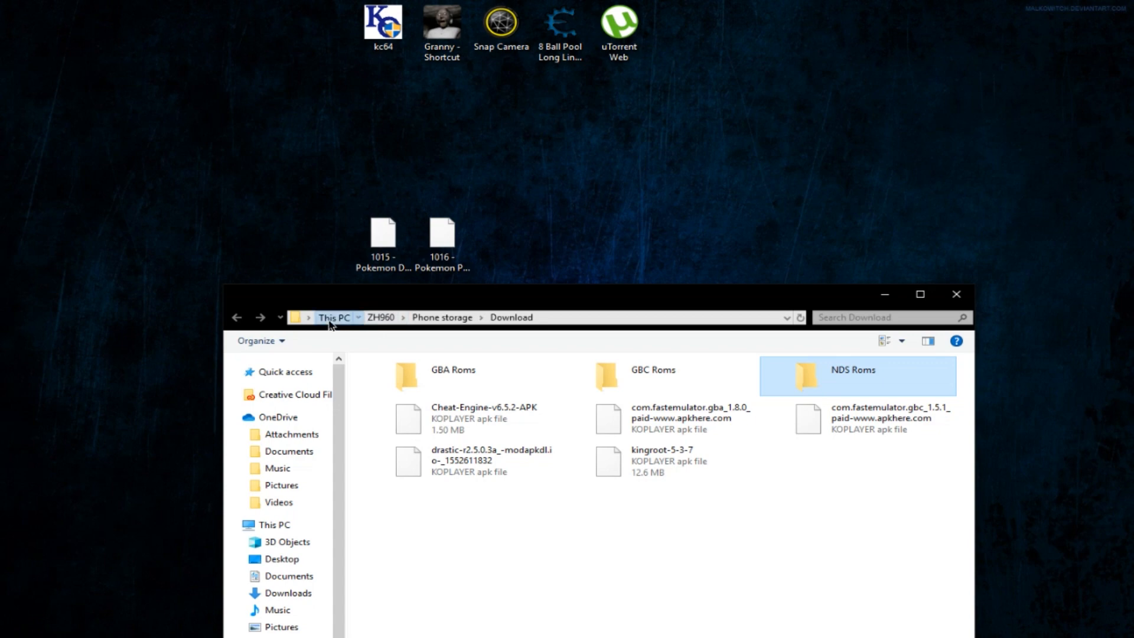
left_click(381, 317)
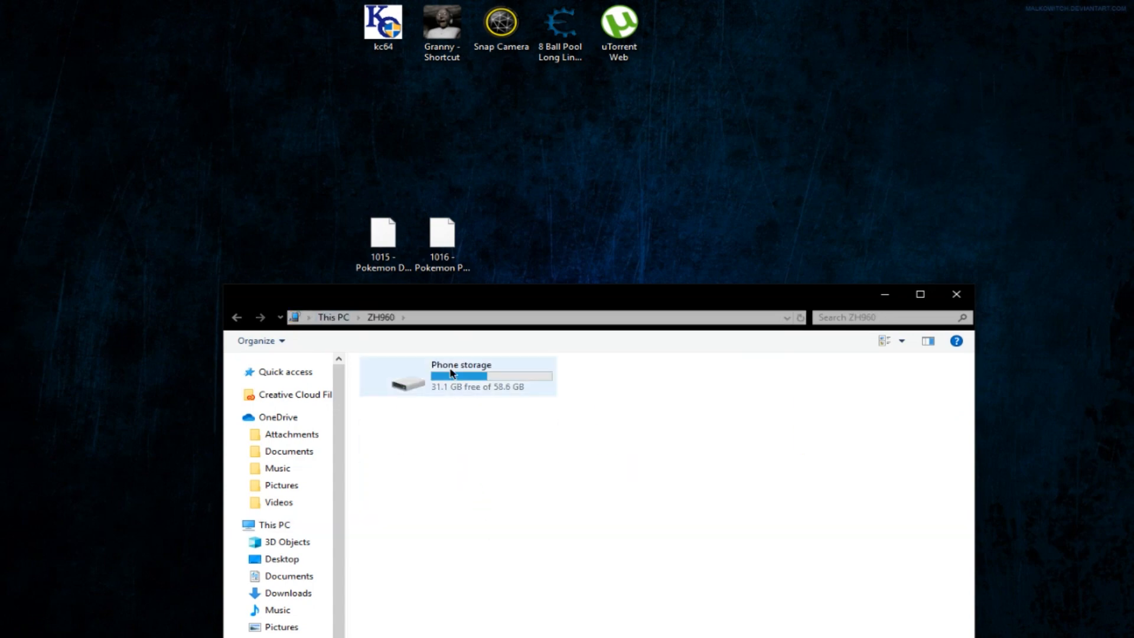
double_click(460, 375)
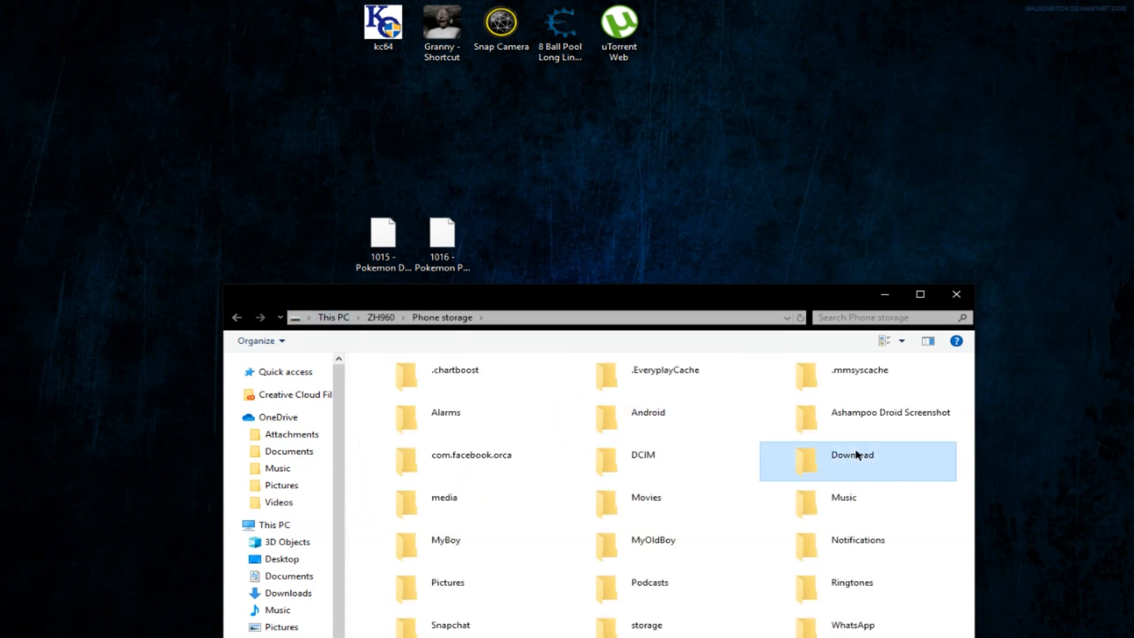
double_click(851, 455)
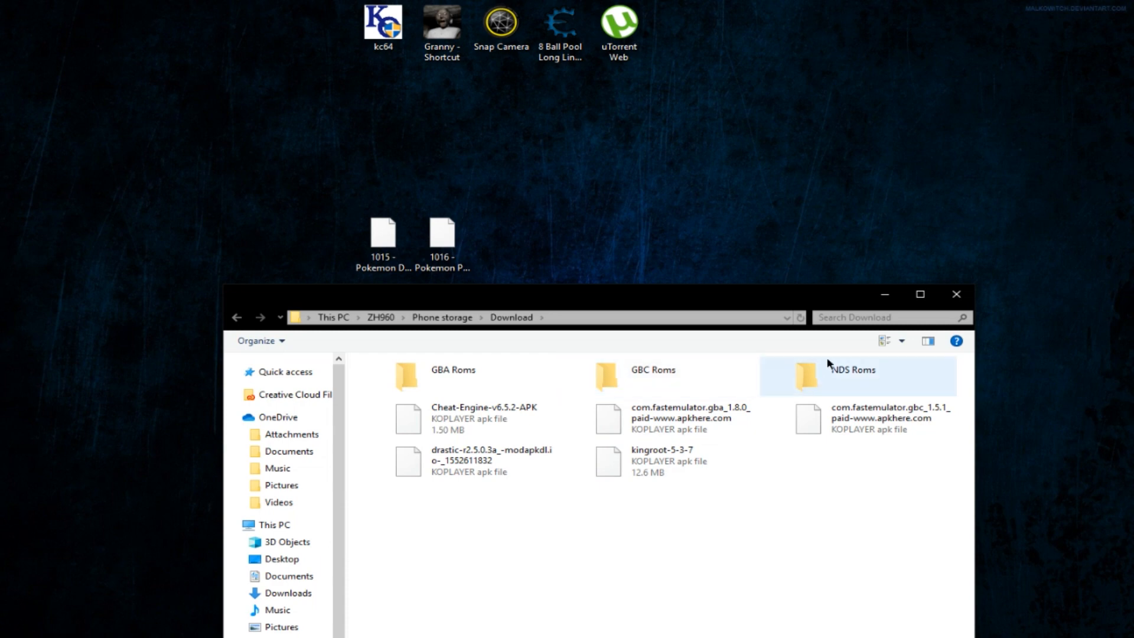
mouse_move(827, 386)
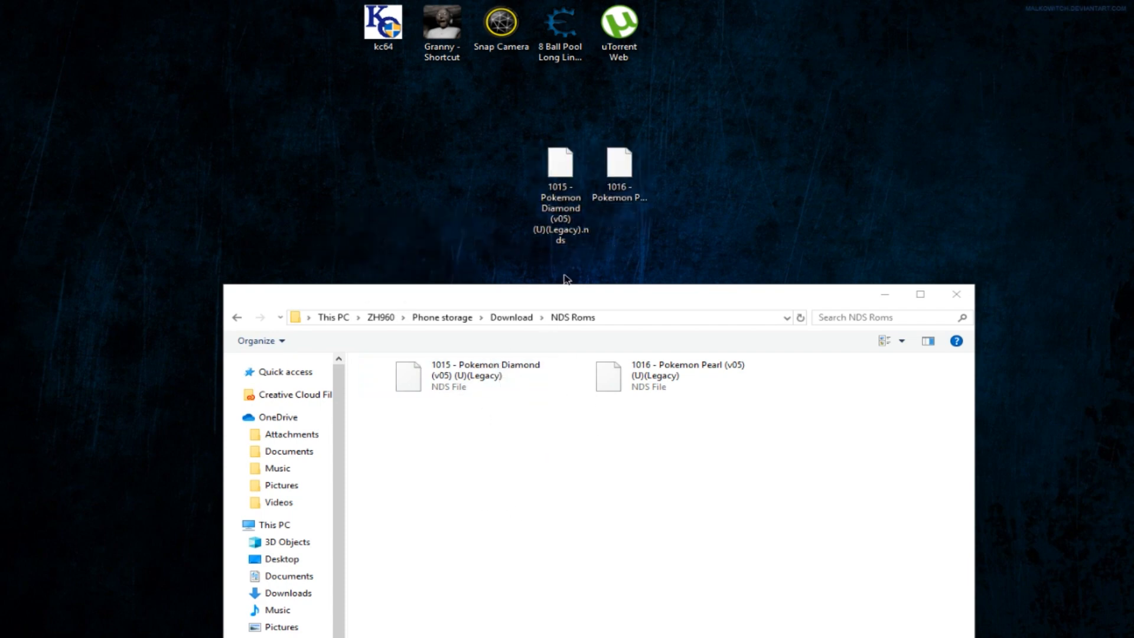
mouse_move(885, 295)
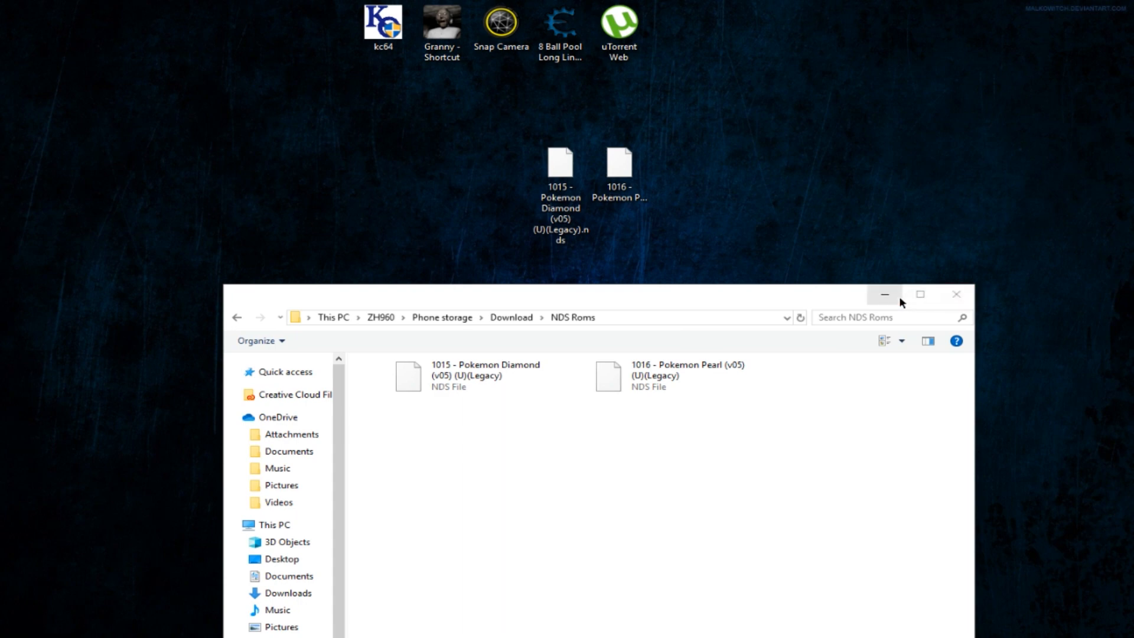
mouse_move(920, 295)
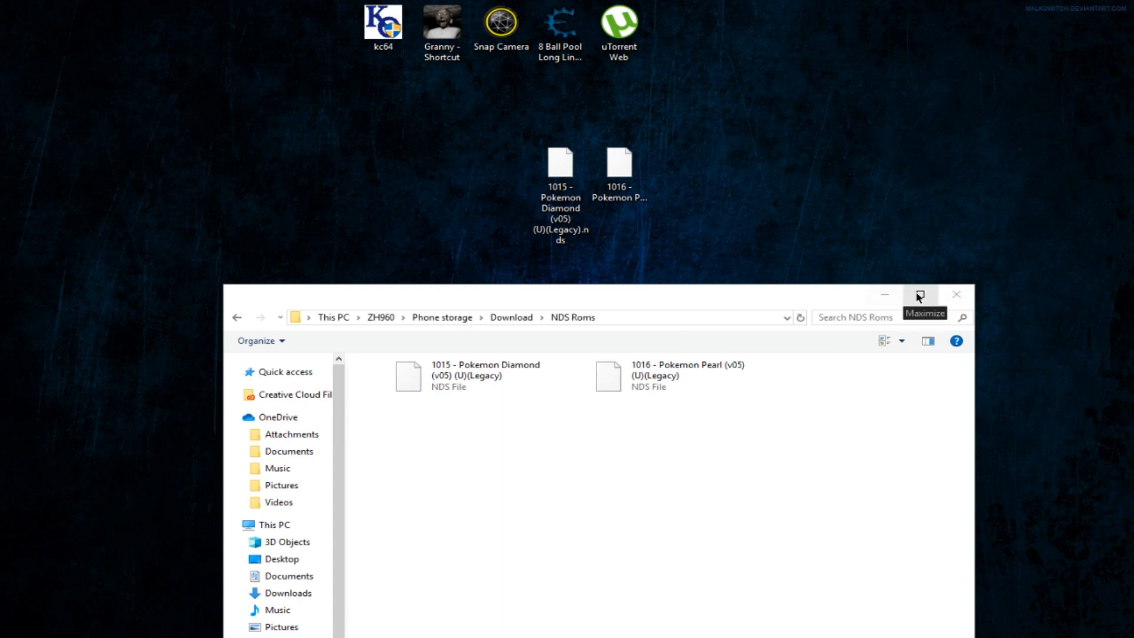
mouse_move(862, 285)
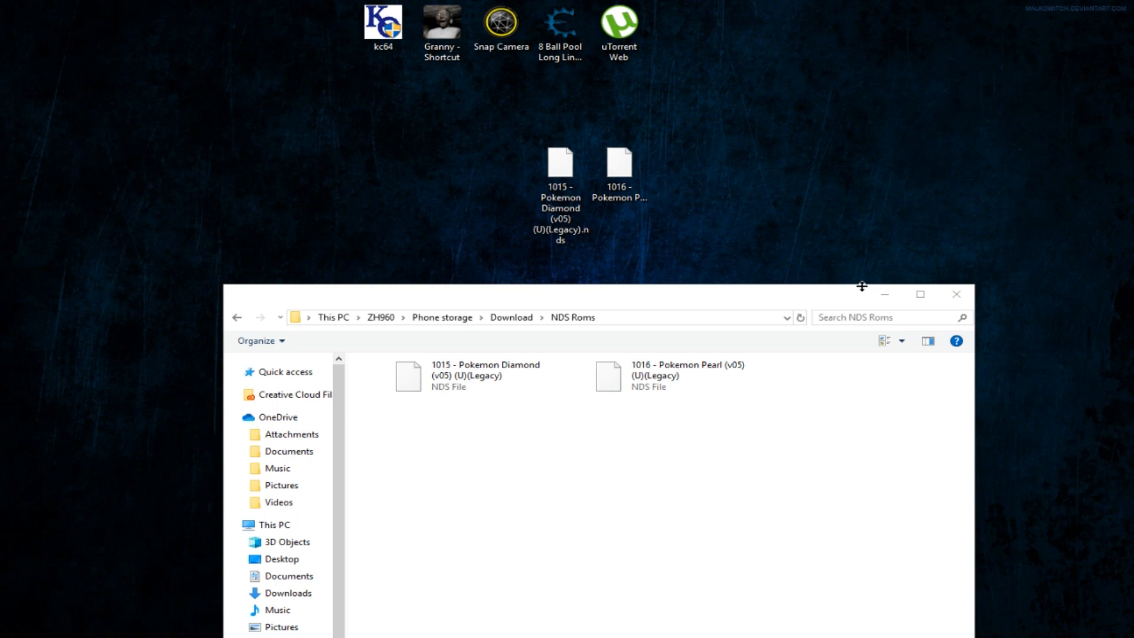
mouse_move(741, 210)
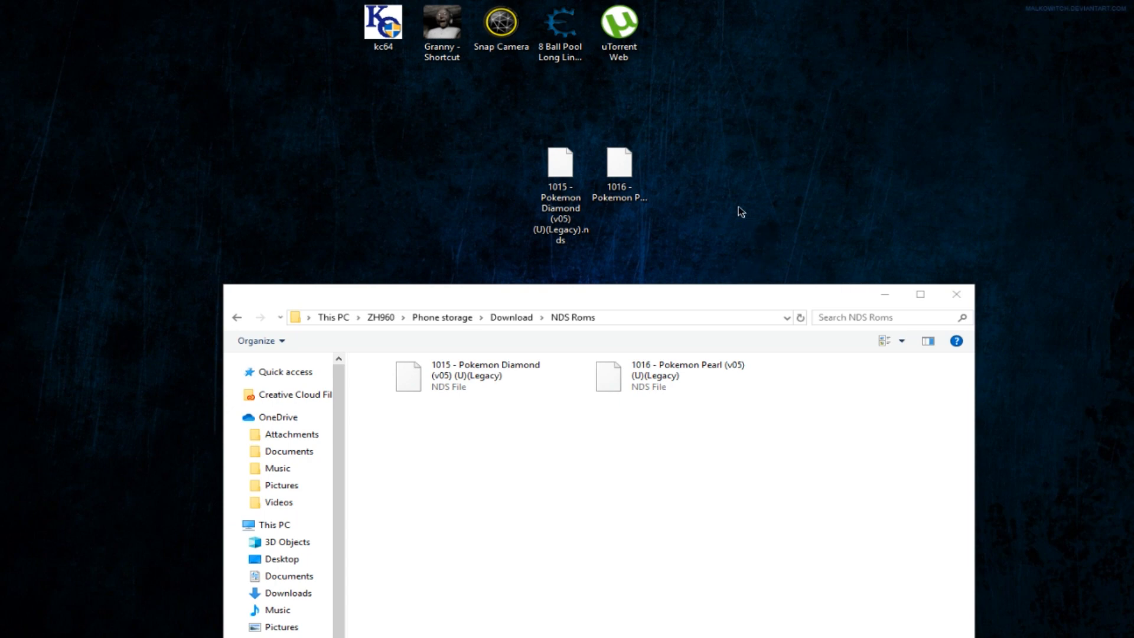
mouse_move(868, 258)
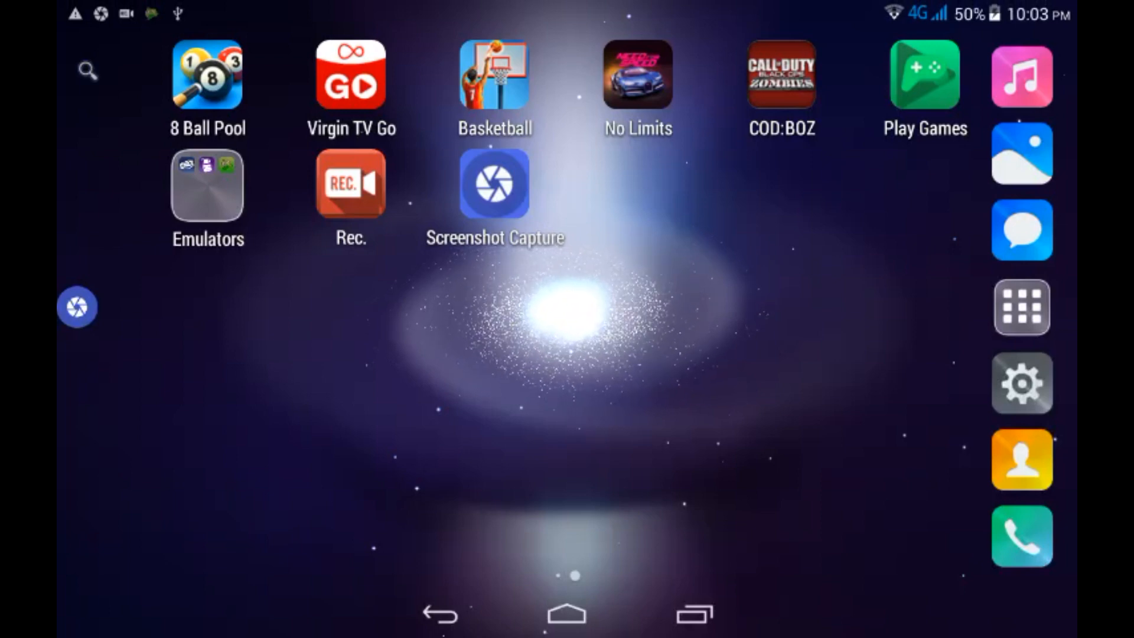
- Launch DraStic from the Emulators group to list Pokemon Diamond and Pearl
left_click(207, 184)
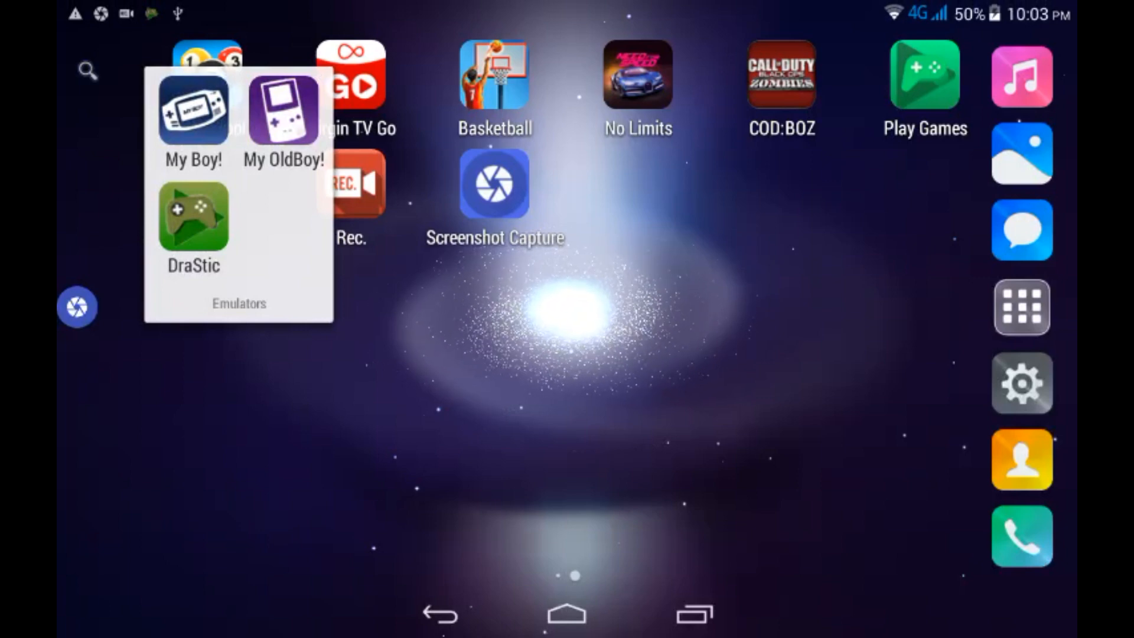
left_click(193, 220)
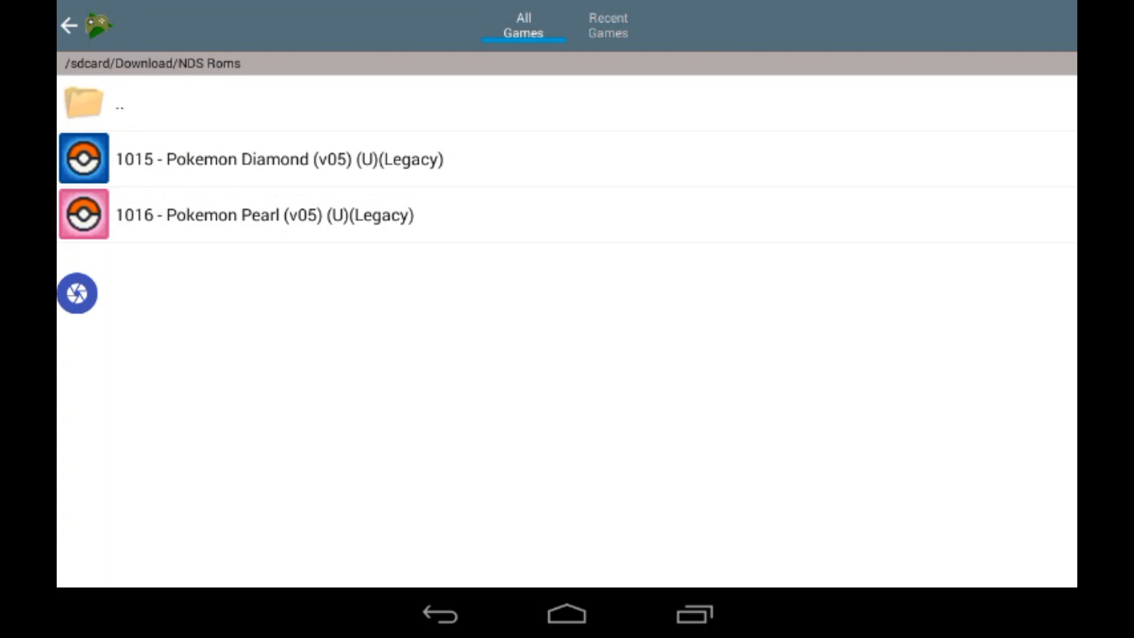
- Launch 1015 - Pokemon Diamond via Start Game and advance to the "Welcome to the world of Pokémon!" intro
left_click(280, 159)
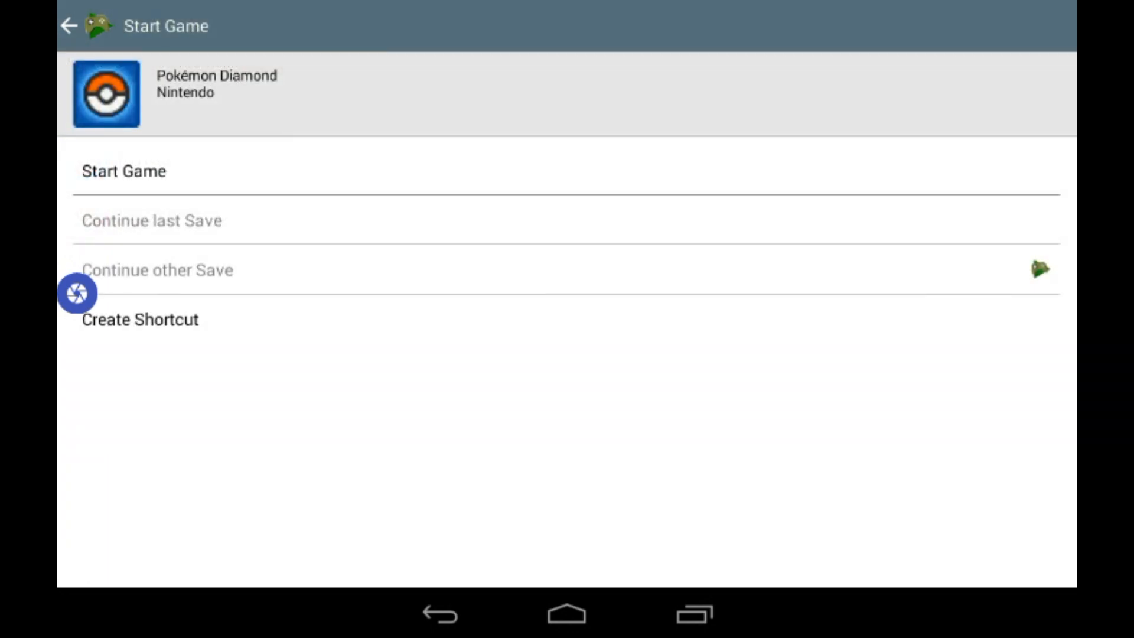
left_click(122, 170)
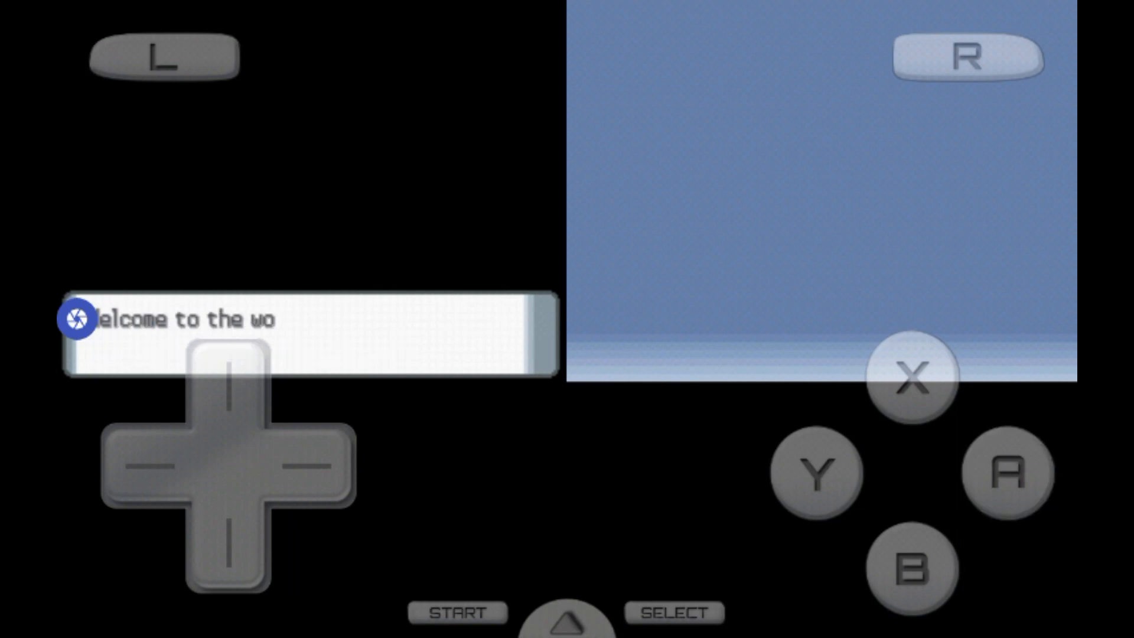
left_click(1004, 474)
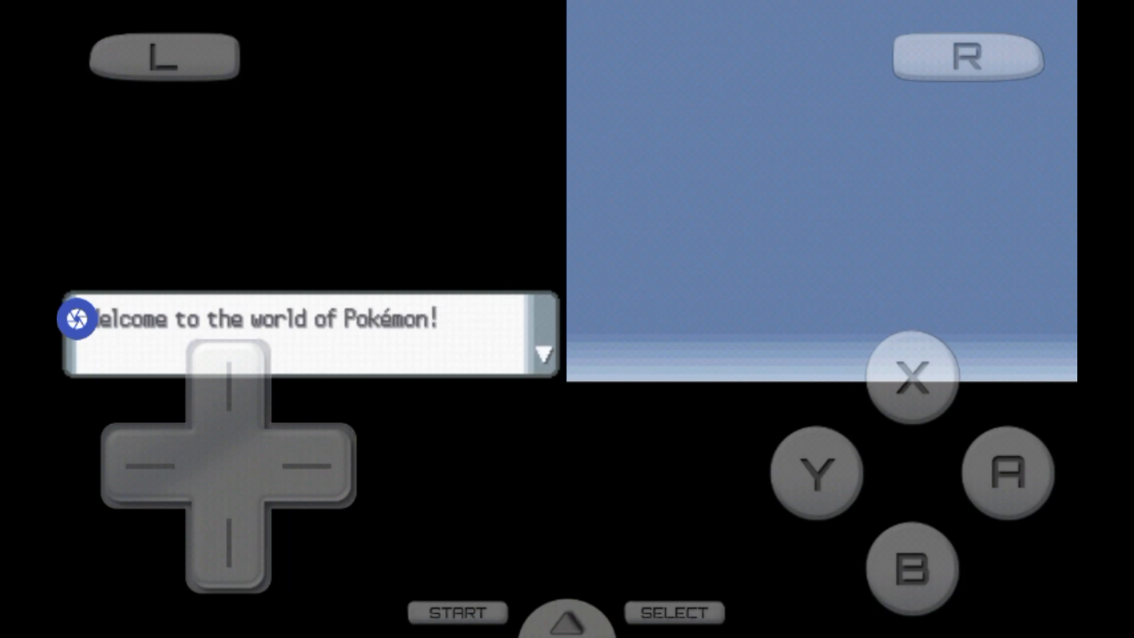